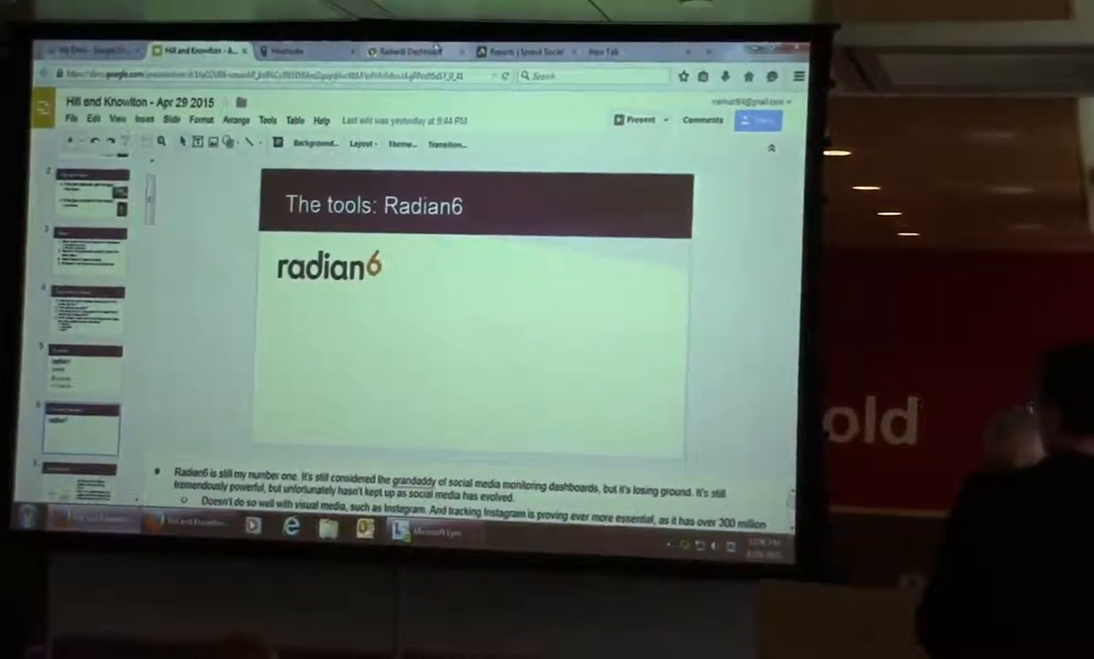
Step: Start presenting the deck from its title slide, Social Media Monitoring & Measurement
{"action": "left_click", "coordinate": [408, 52]}
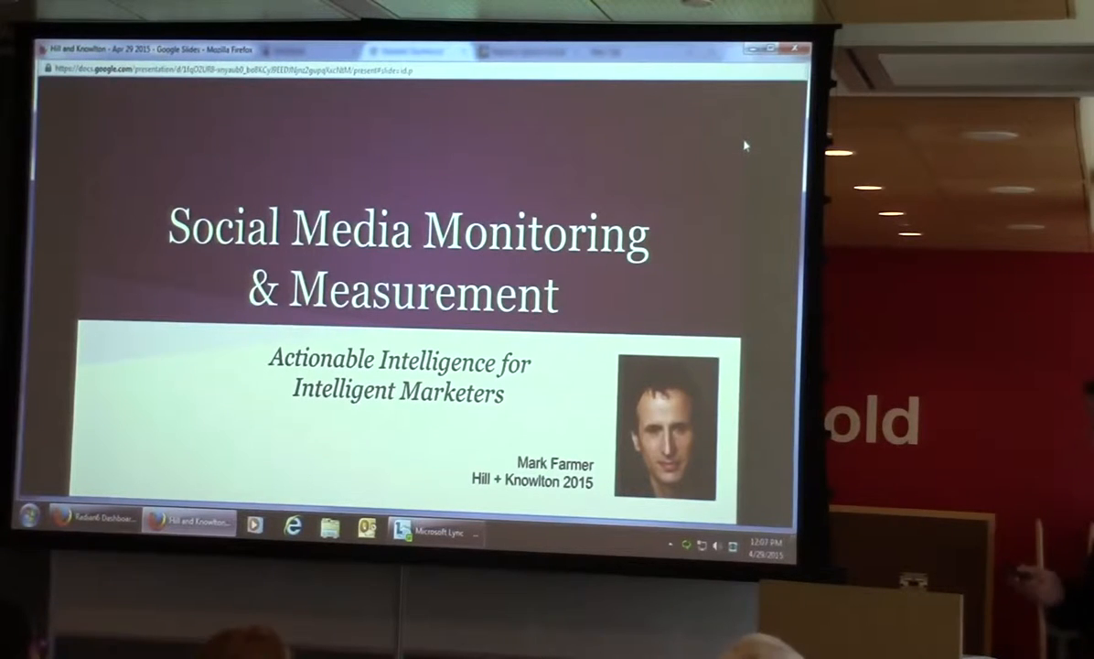
Step: Advance the slideshow to the 'The tools: Radian6' slide
{"action": "key", "text": "Right"}
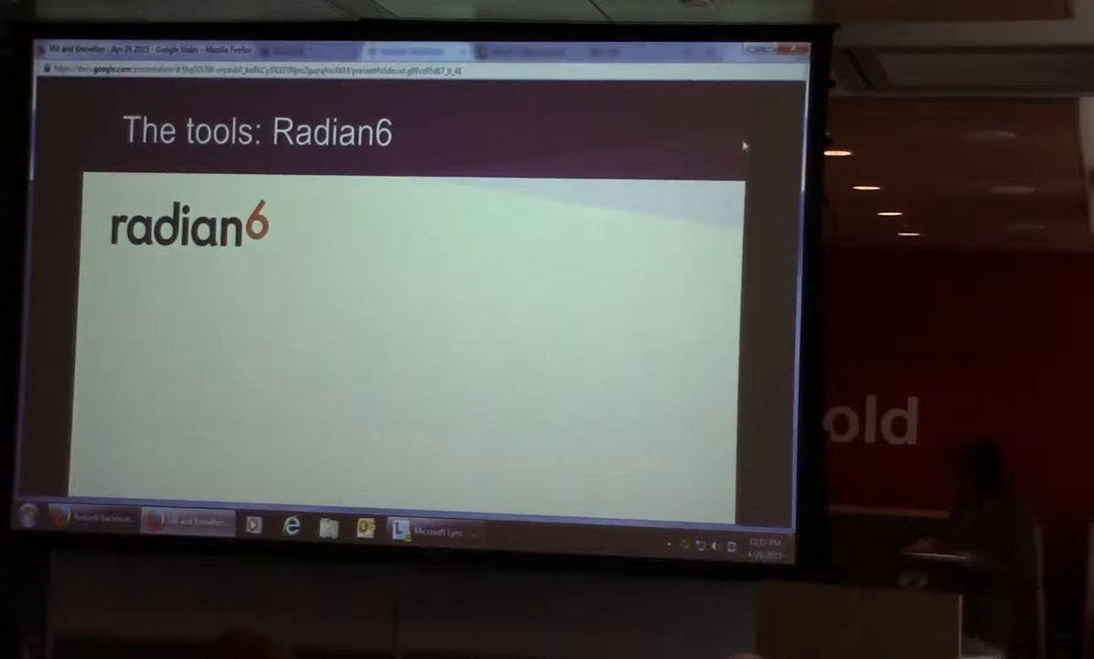
Step: Advance to the 'Radian's building blocks: widgets' slide with pie chart, line graph and word cloud examples
{"action": "key", "text": "Right"}
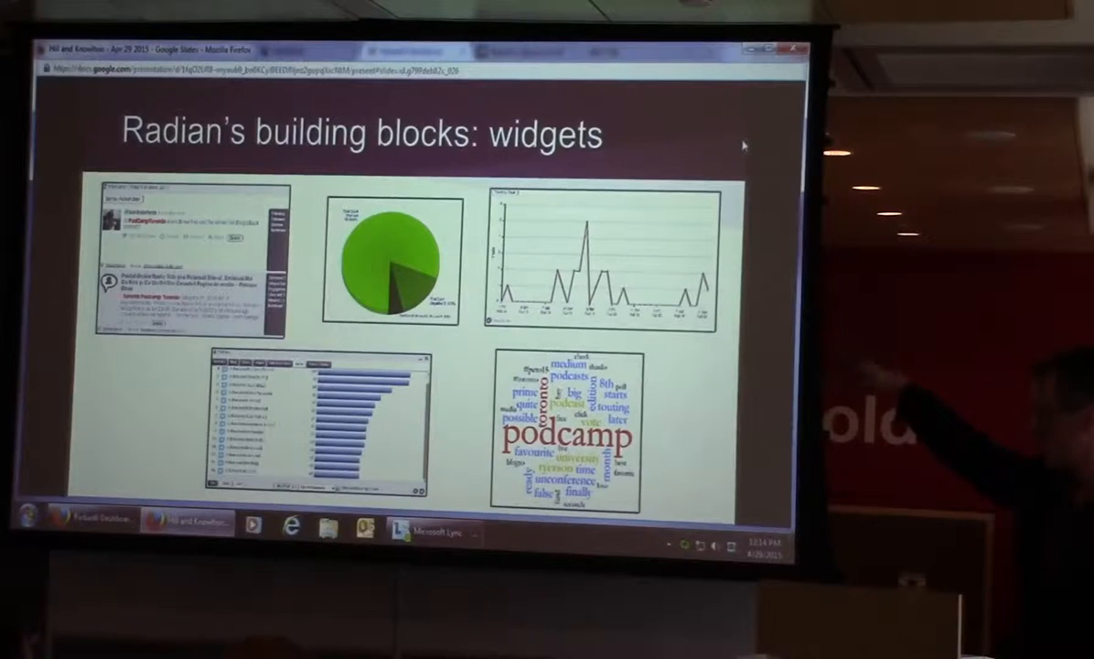
{"action": "left_click", "coordinate": [409, 51]}
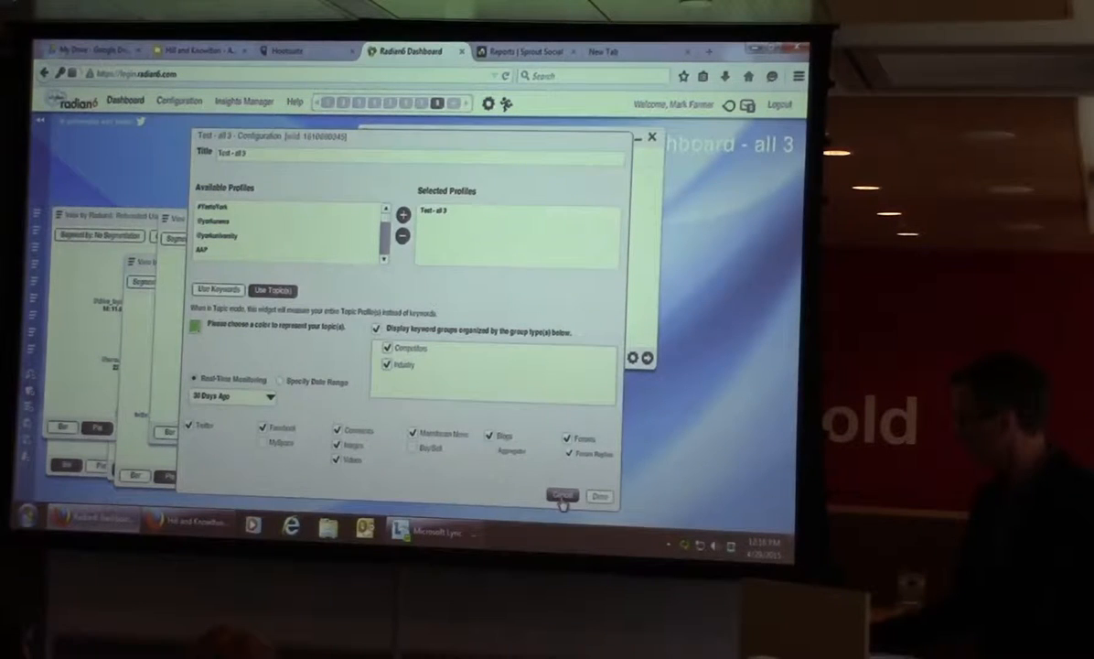
Step: Cancel the widget configuration and raise the keyword-group bar chart widget on the dashboard
{"action": "left_click", "coordinate": [560, 498]}
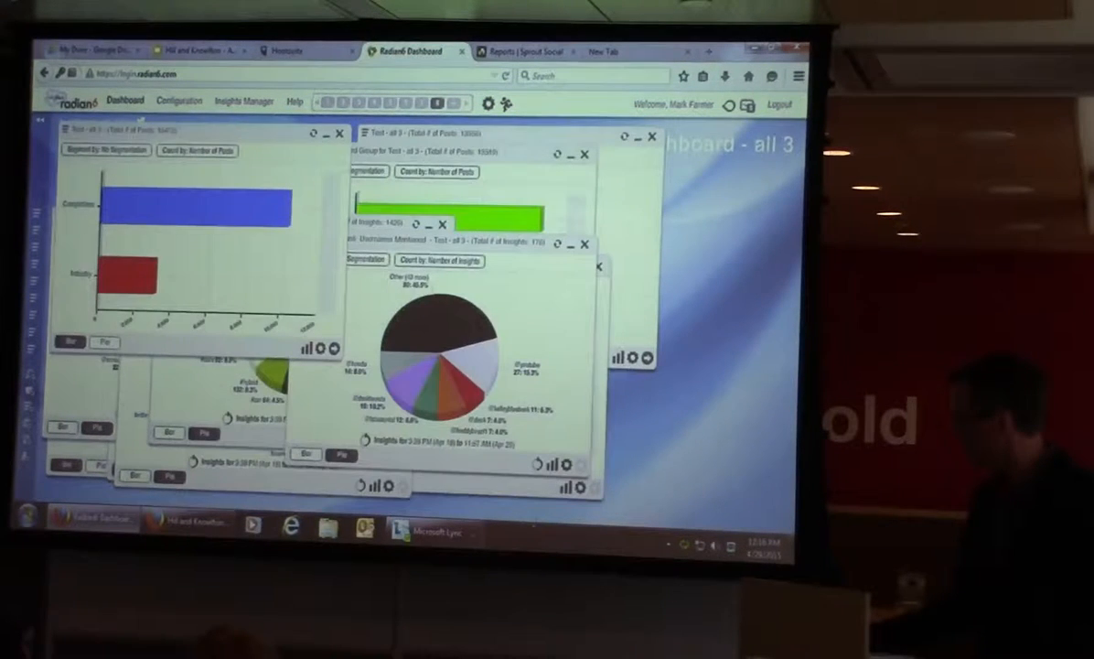
{"action": "mouse_move", "coordinate": [146, 292]}
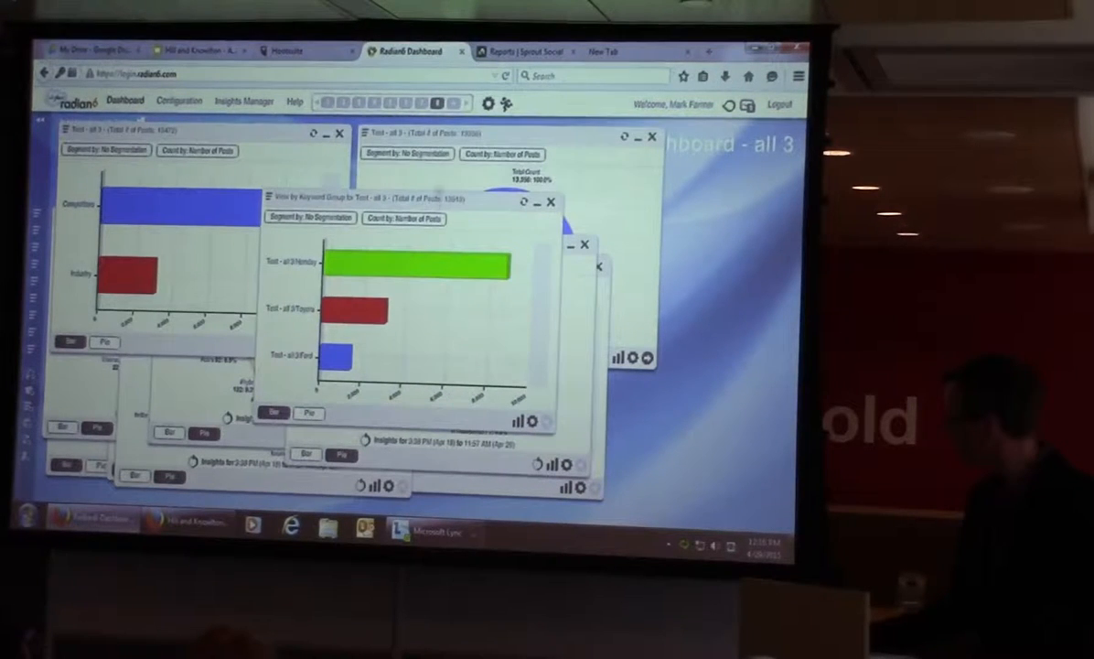
{"action": "mouse_move", "coordinate": [419, 110]}
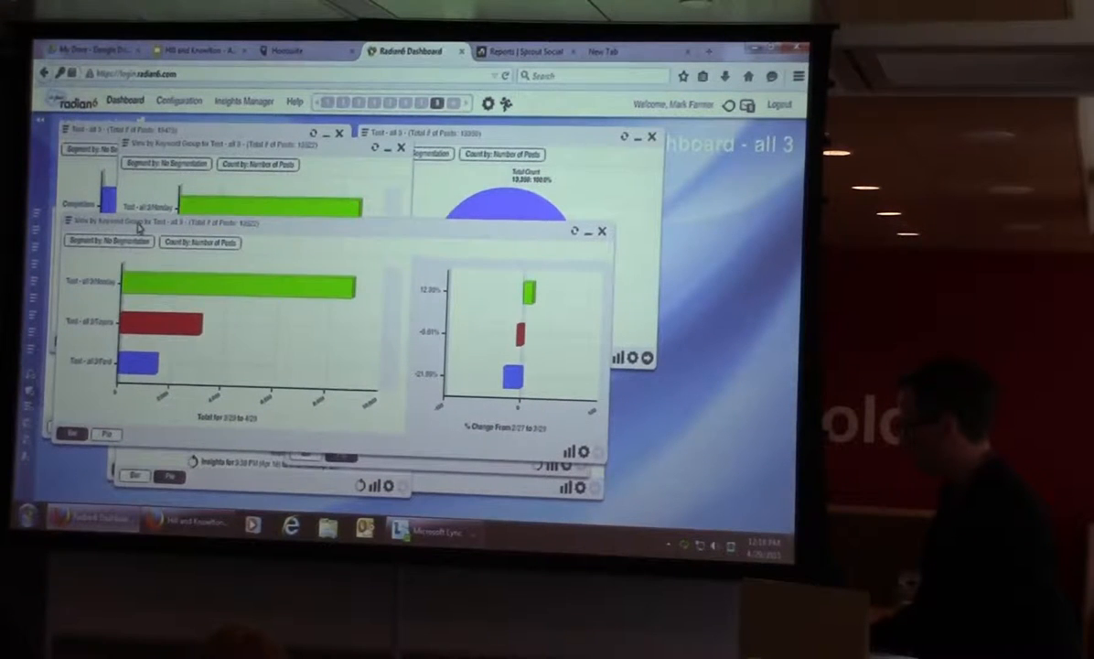
{"action": "mouse_move", "coordinate": [253, 309]}
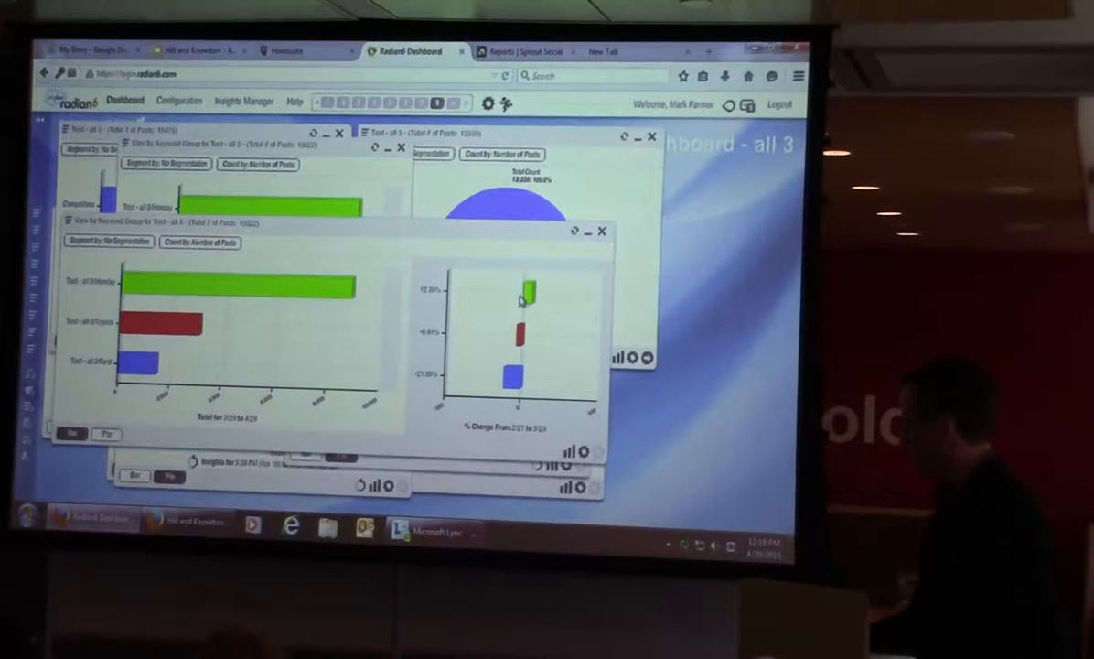
{"action": "mouse_move", "coordinate": [527, 293]}
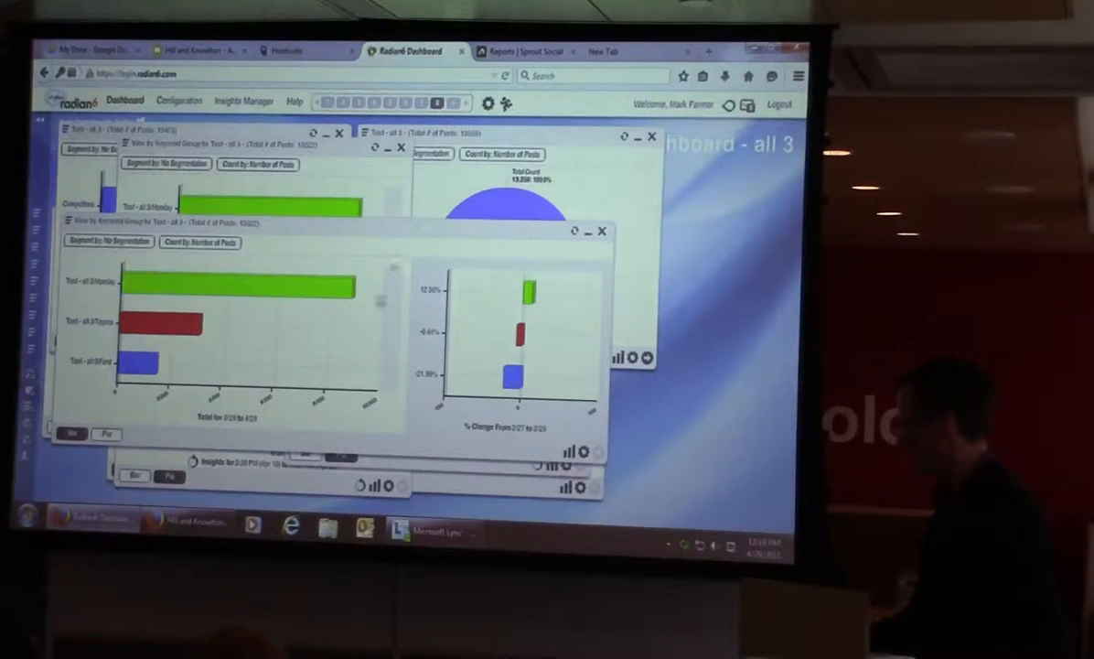
{"action": "mouse_move", "coordinate": [308, 292]}
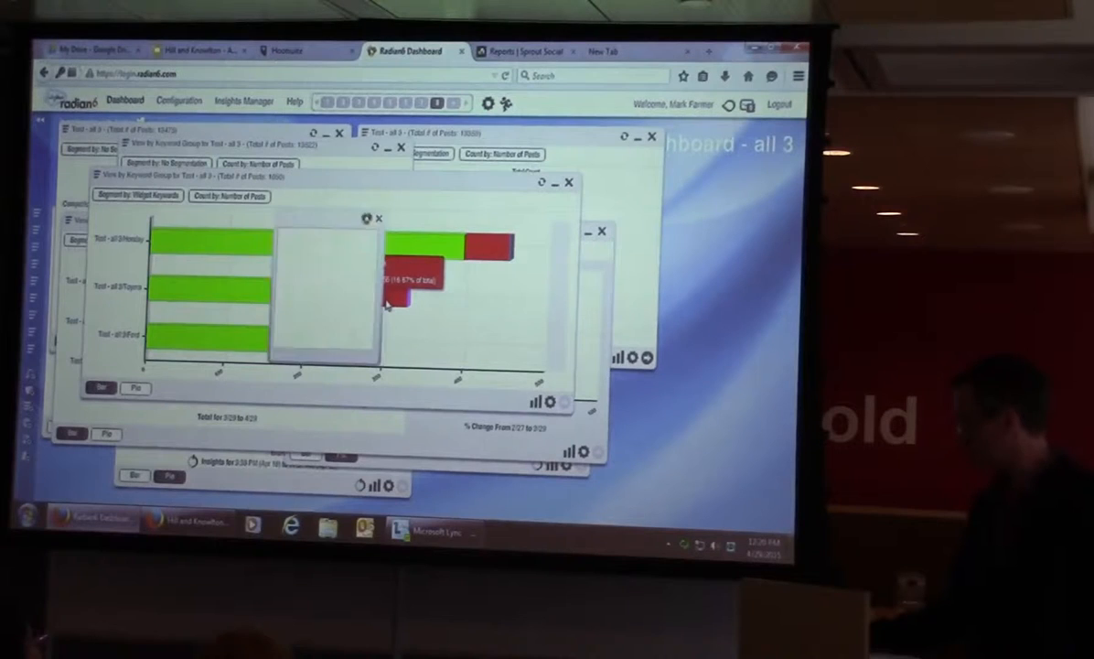
Step: Open a River of News from the bar chart's options, listing Toyota posts with engagement stats
{"action": "left_click", "coordinate": [370, 219]}
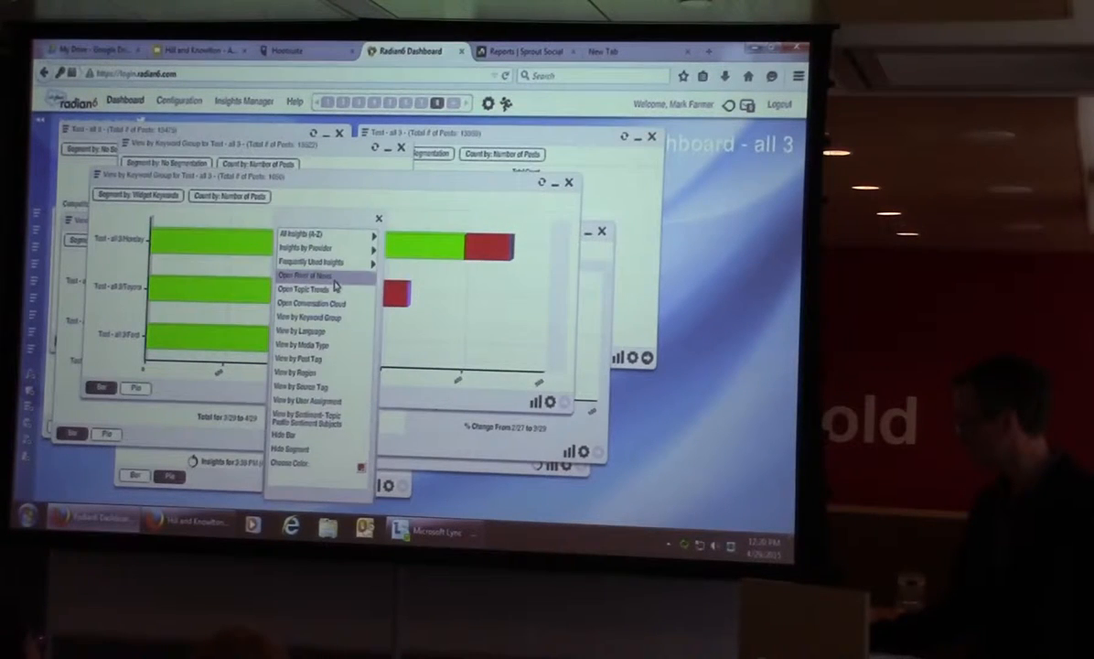
{"action": "left_click", "coordinate": [302, 276]}
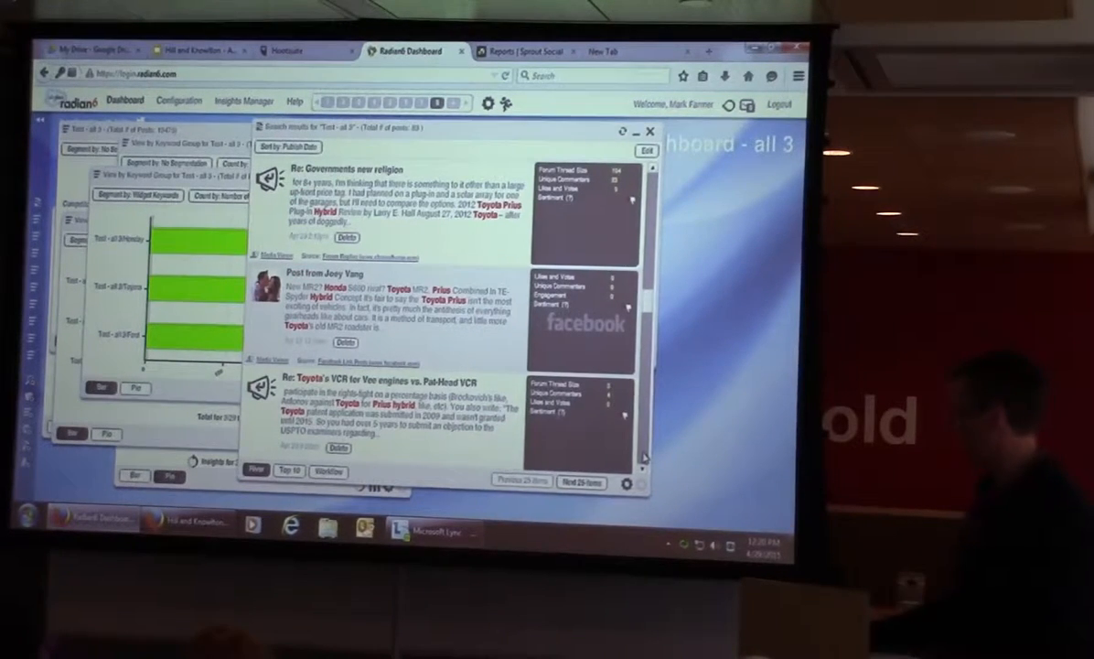
{"action": "scroll", "scroll_direction": "down", "scroll_amount": 3}
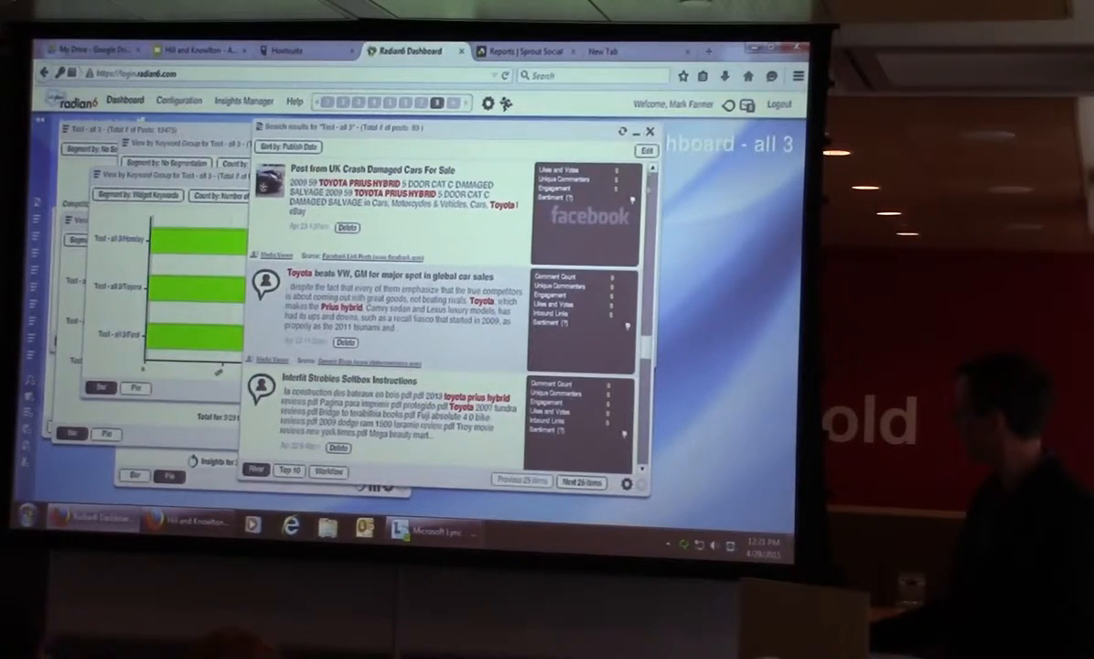
Step: Delete the river-of-news post list widget and confirm Yes at the prompt
{"action": "left_click", "coordinate": [346, 342]}
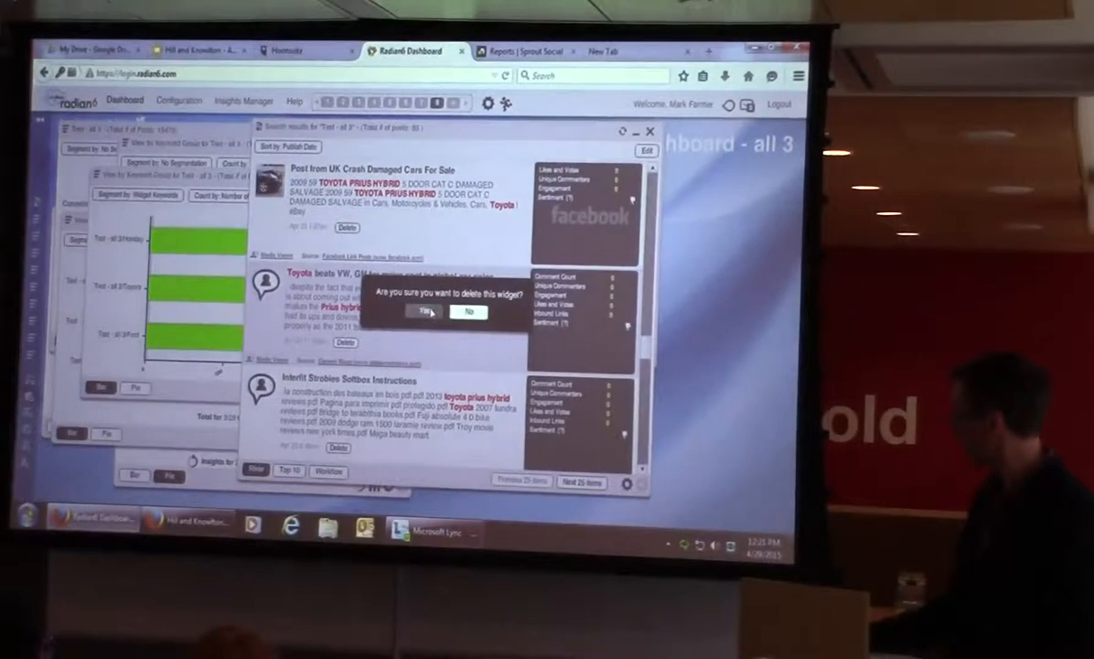
{"action": "left_click", "coordinate": [421, 311]}
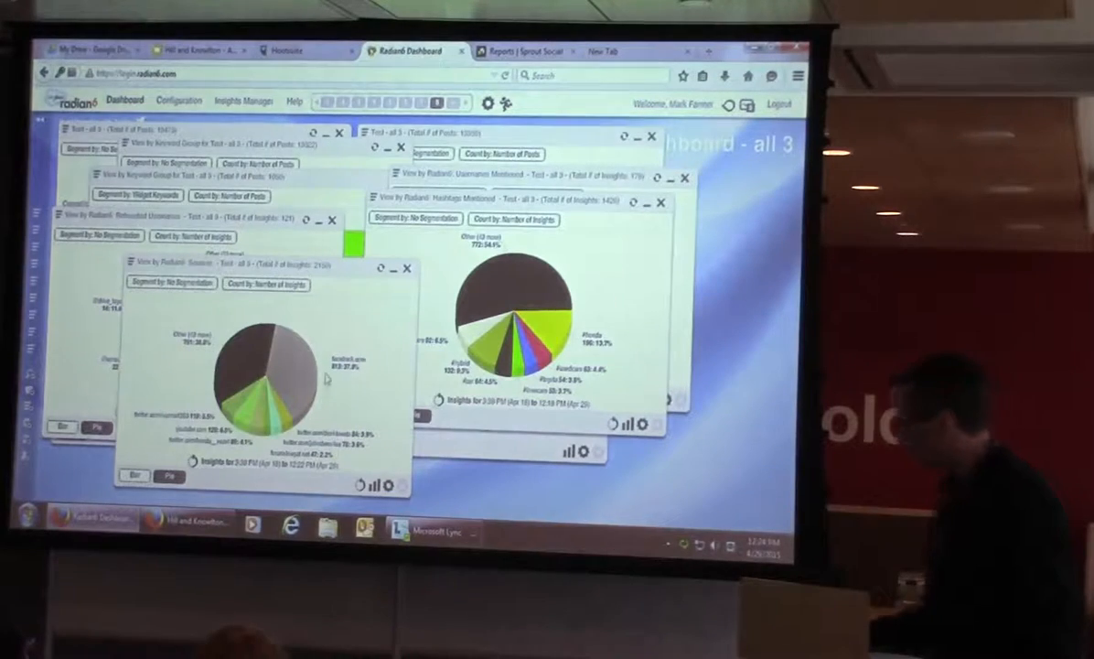
{"action": "mouse_move", "coordinate": [358, 411]}
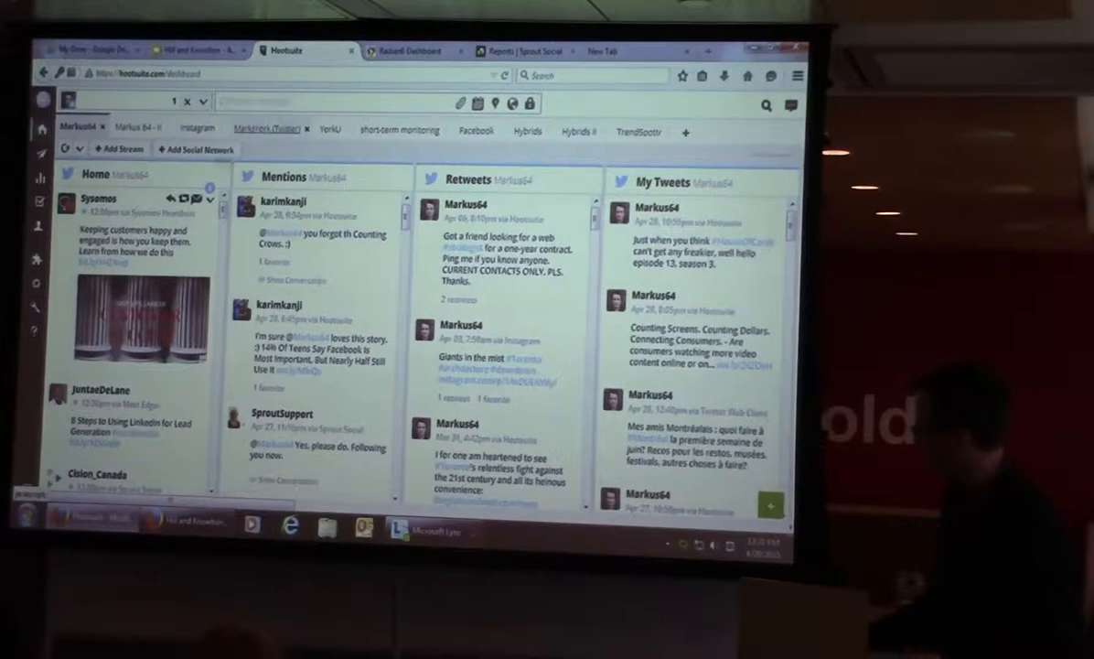
{"action": "mouse_move", "coordinate": [346, 218]}
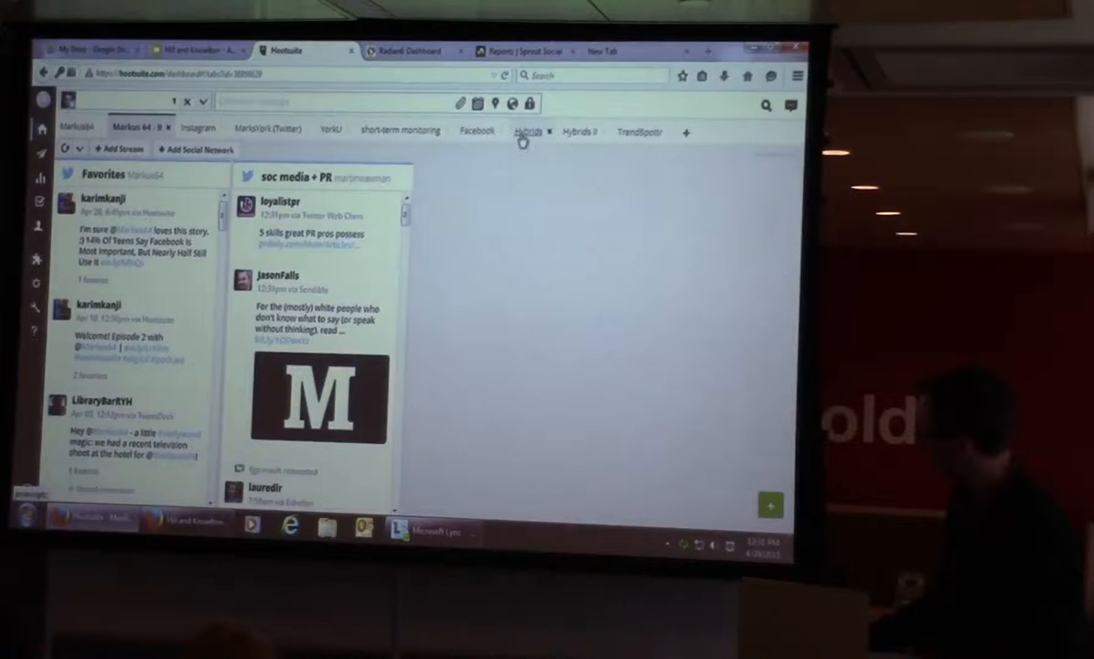
Step: Show the Hybrids streams and edit the 'hybrid cars' OR 'energy efficient cars' search stream
{"action": "left_click", "coordinate": [527, 131]}
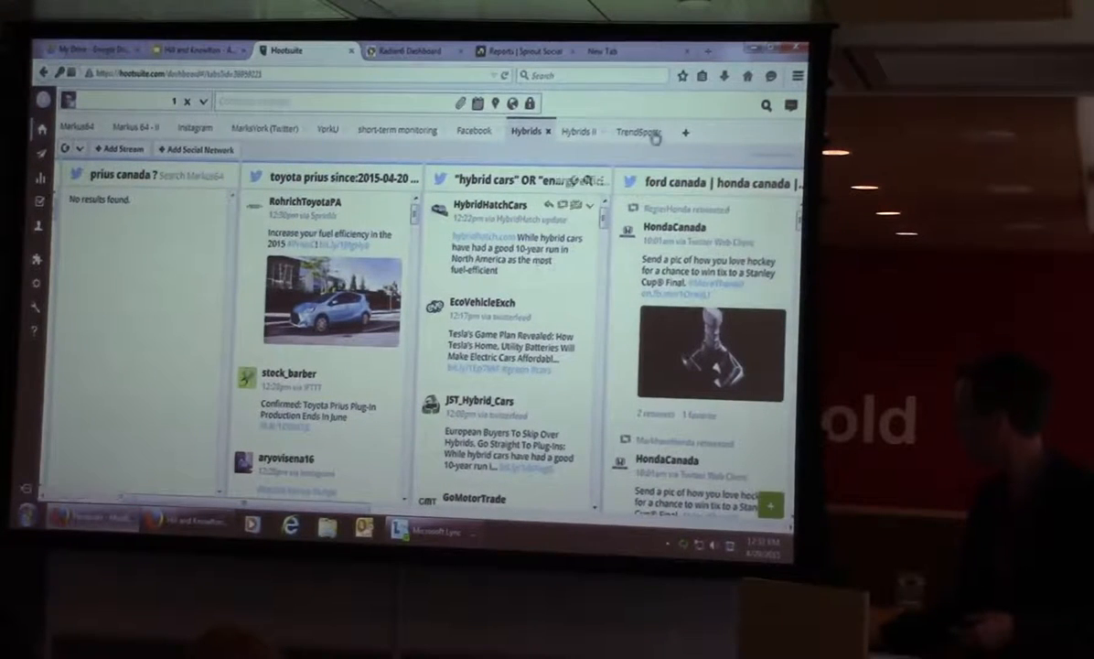
{"action": "left_click", "coordinate": [593, 178]}
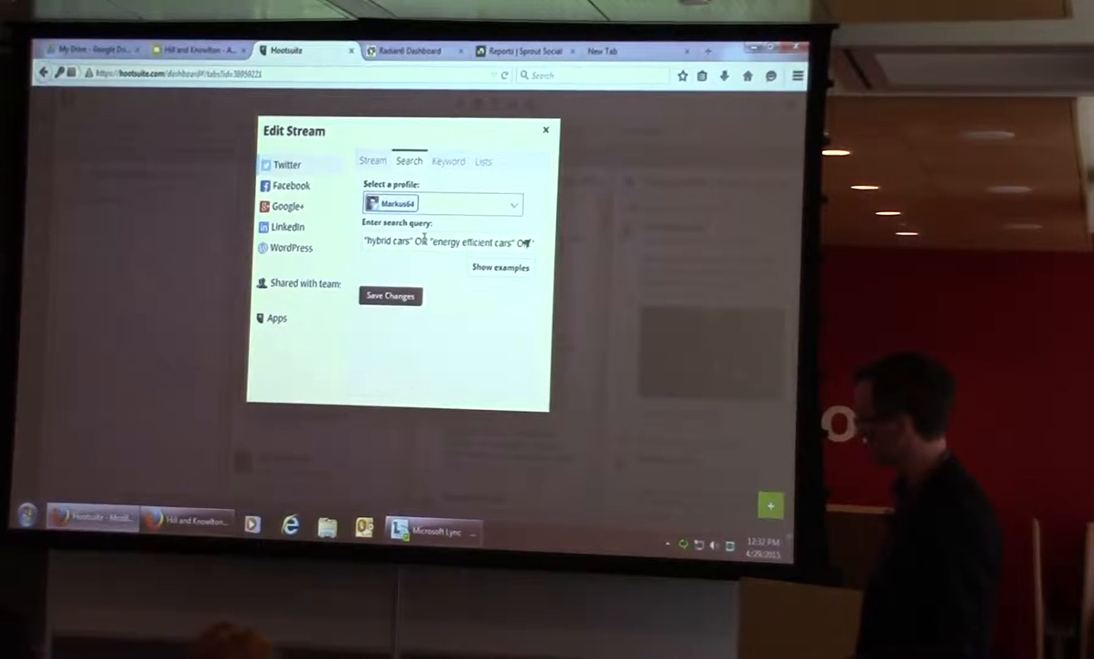
{"action": "left_click", "coordinate": [447, 241]}
{"action": "type", "text": " \"green cars\" -pres"}
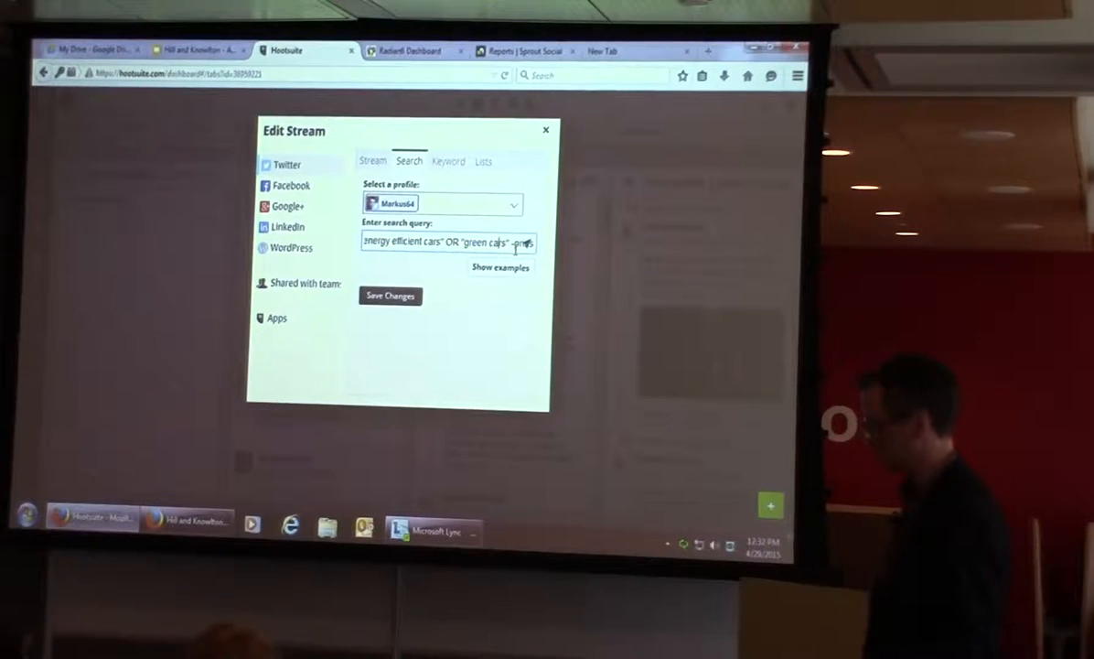
{"action": "mouse_move", "coordinate": [524, 248]}
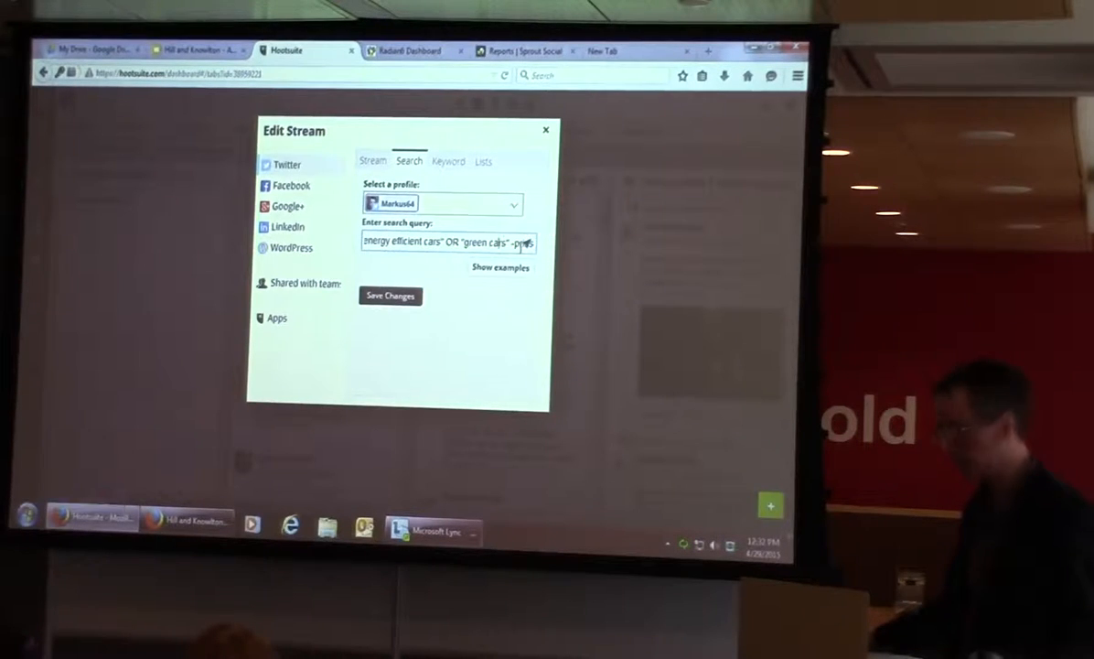
{"action": "mouse_move", "coordinate": [527, 247]}
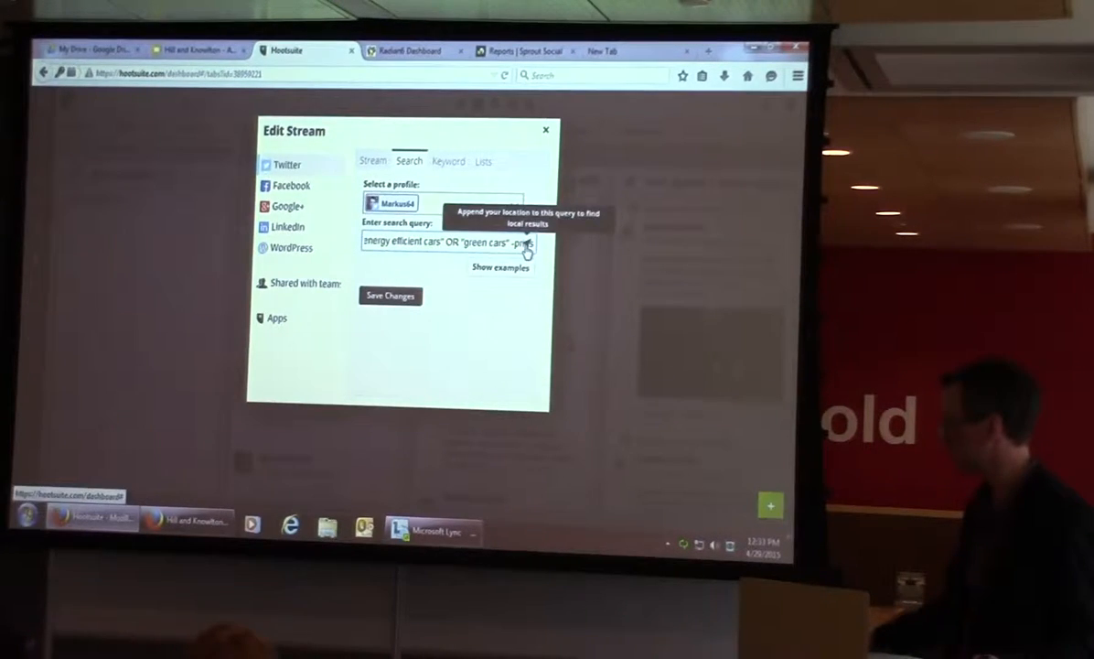
{"action": "mouse_move", "coordinate": [510, 285]}
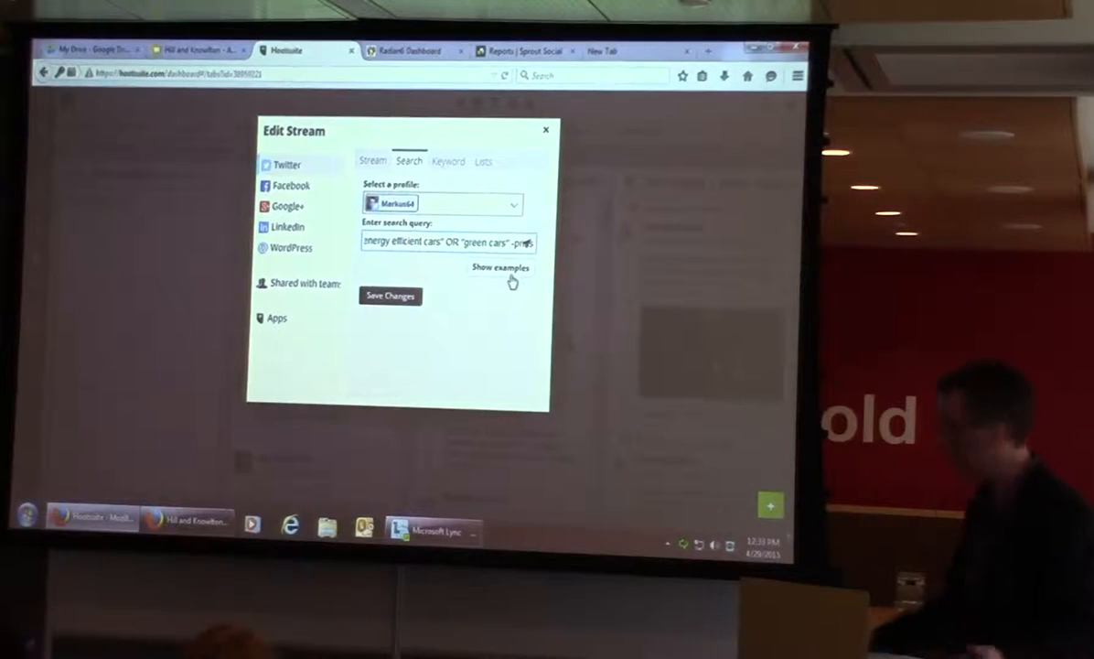
{"action": "left_click", "coordinate": [501, 267]}
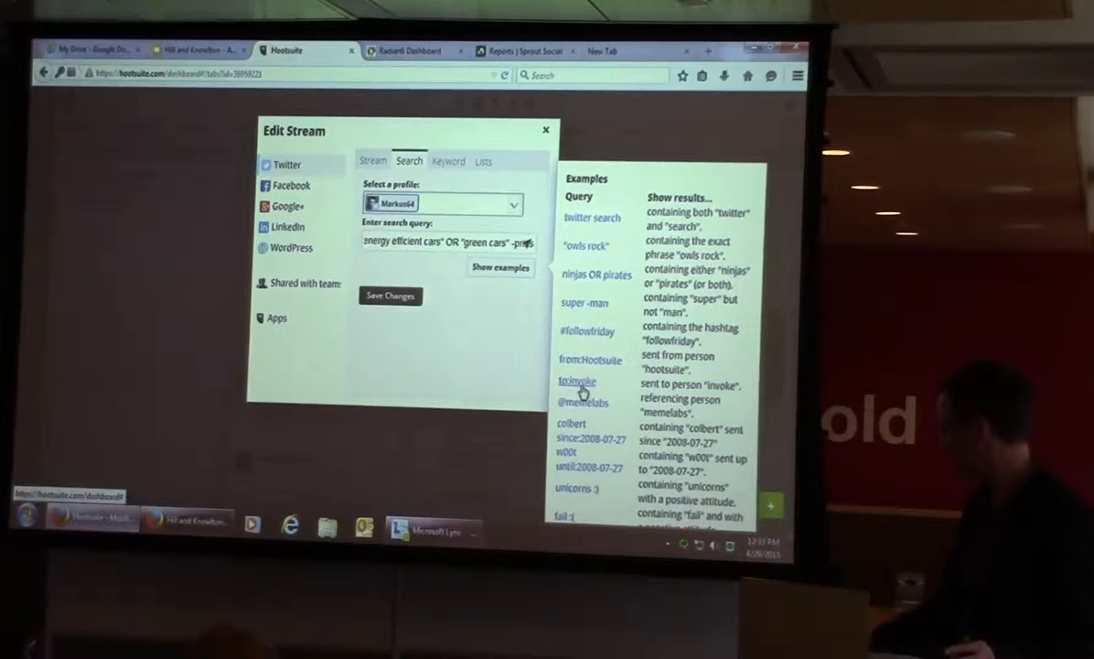
{"action": "mouse_move", "coordinate": [534, 328]}
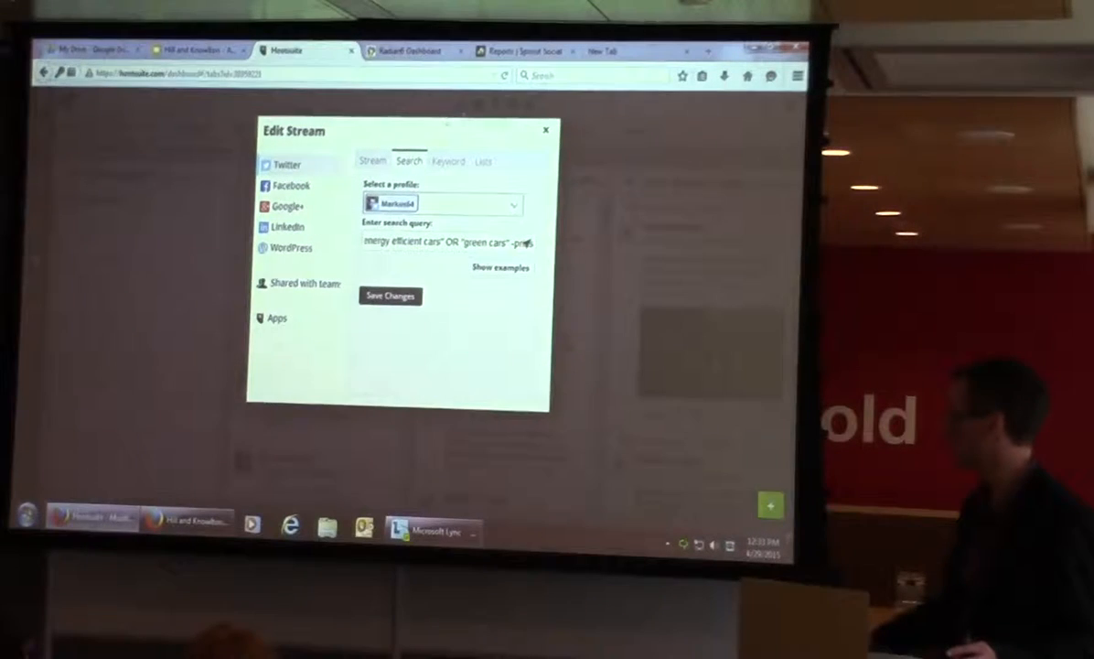
Step: Show the Keyword settings tracking ford canada, honda canada and mazda canada
{"action": "left_click", "coordinate": [388, 296]}
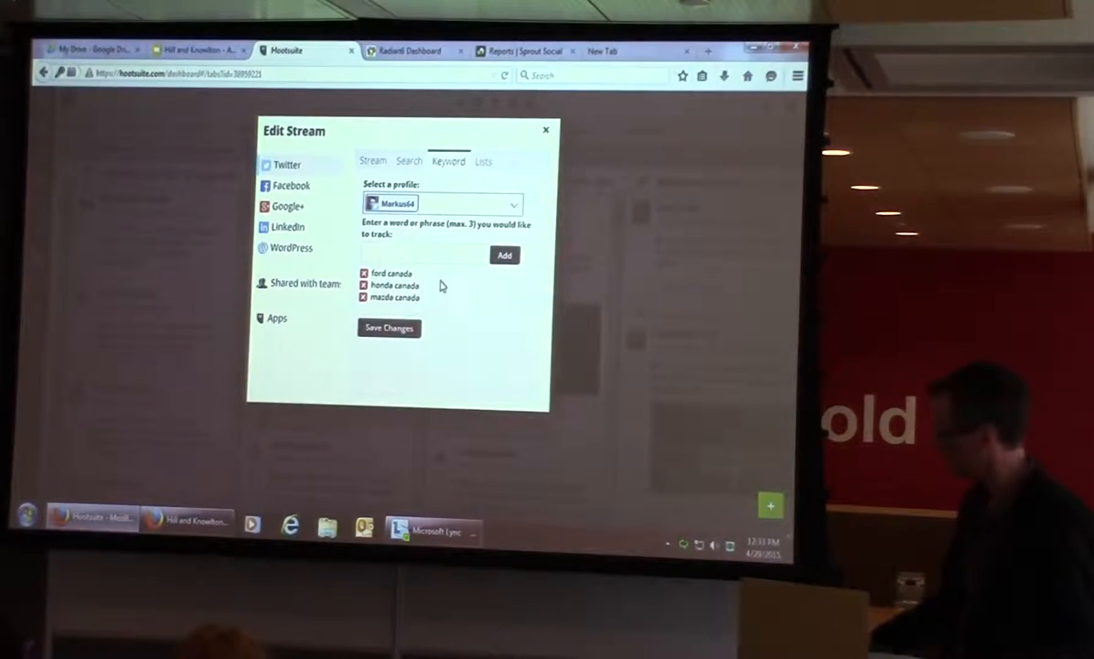
{"action": "mouse_move", "coordinate": [546, 146]}
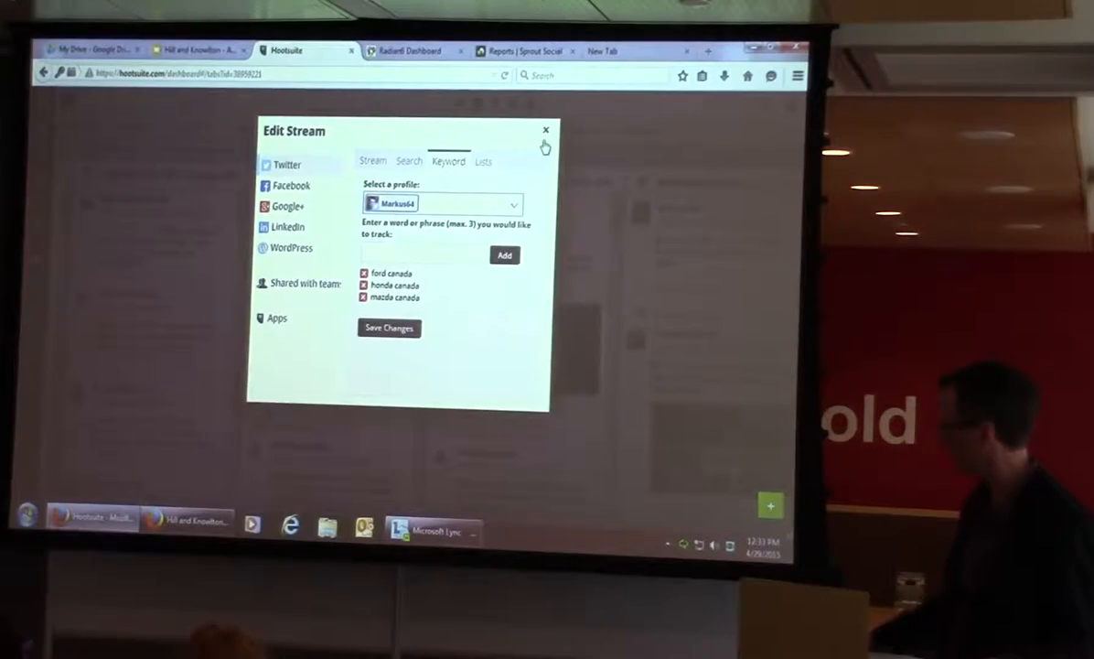
Step: Close the Edit Stream window and scroll the Hybrids streams to prius Canada, toyota prius and hybrid cars
{"action": "left_click", "coordinate": [545, 128]}
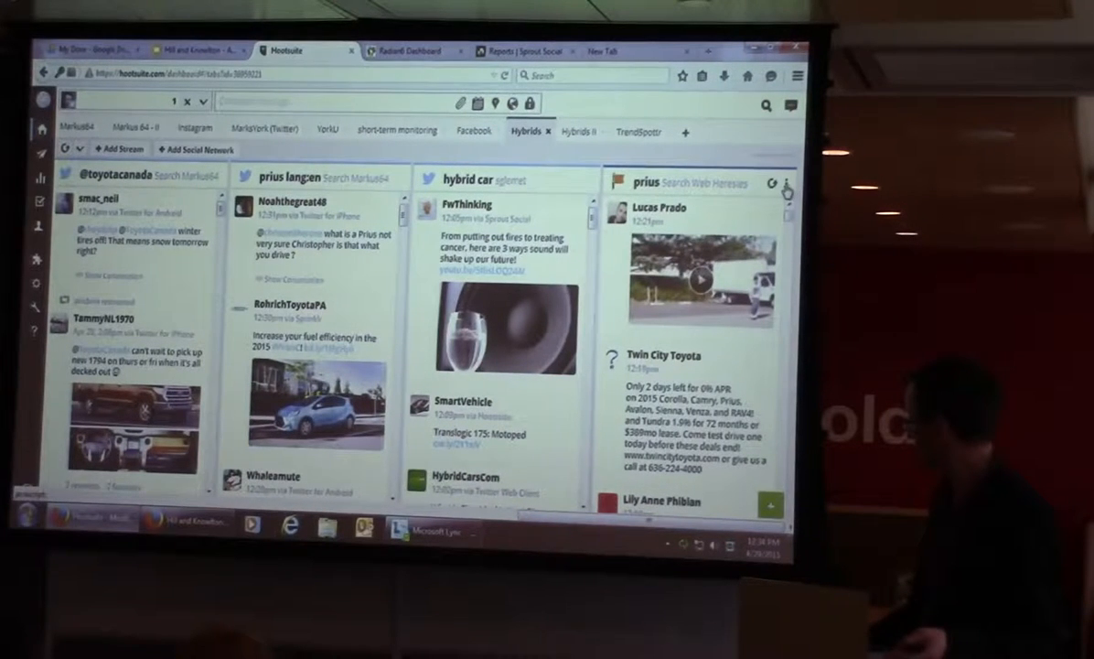
{"action": "left_click", "coordinate": [784, 183]}
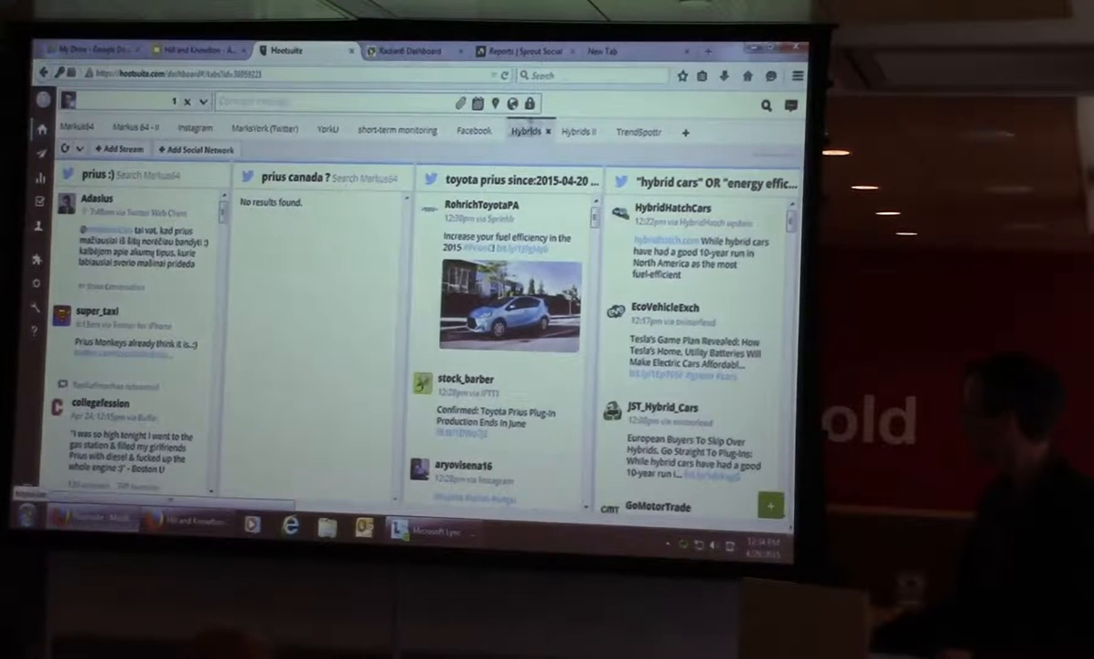
{"action": "mouse_move", "coordinate": [578, 132]}
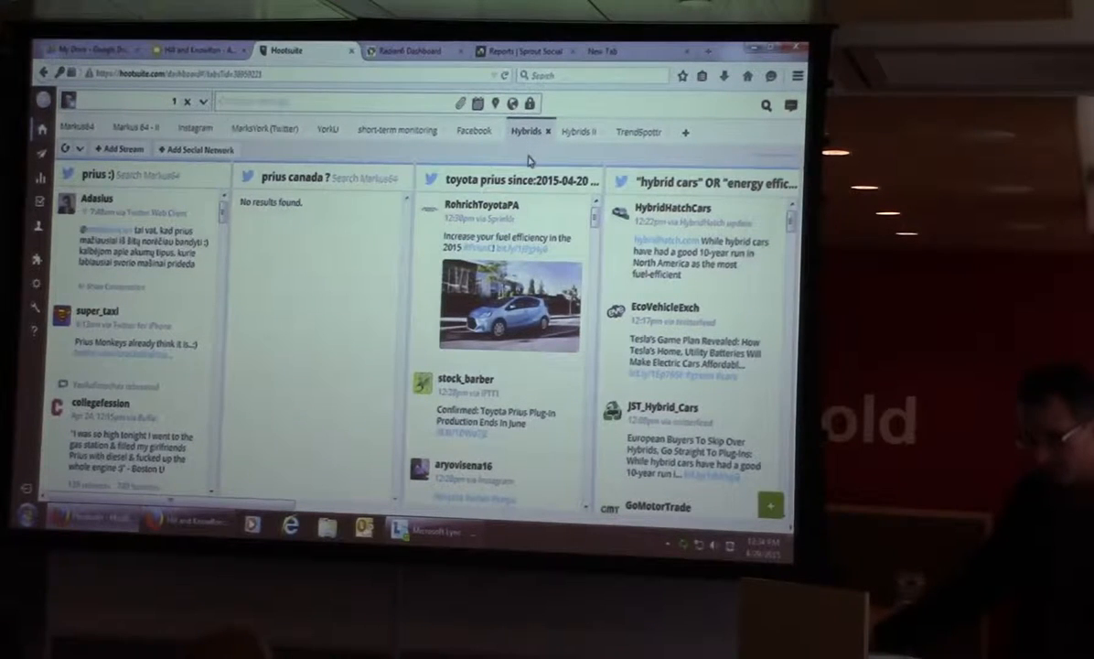
{"action": "mouse_move", "coordinate": [529, 132]}
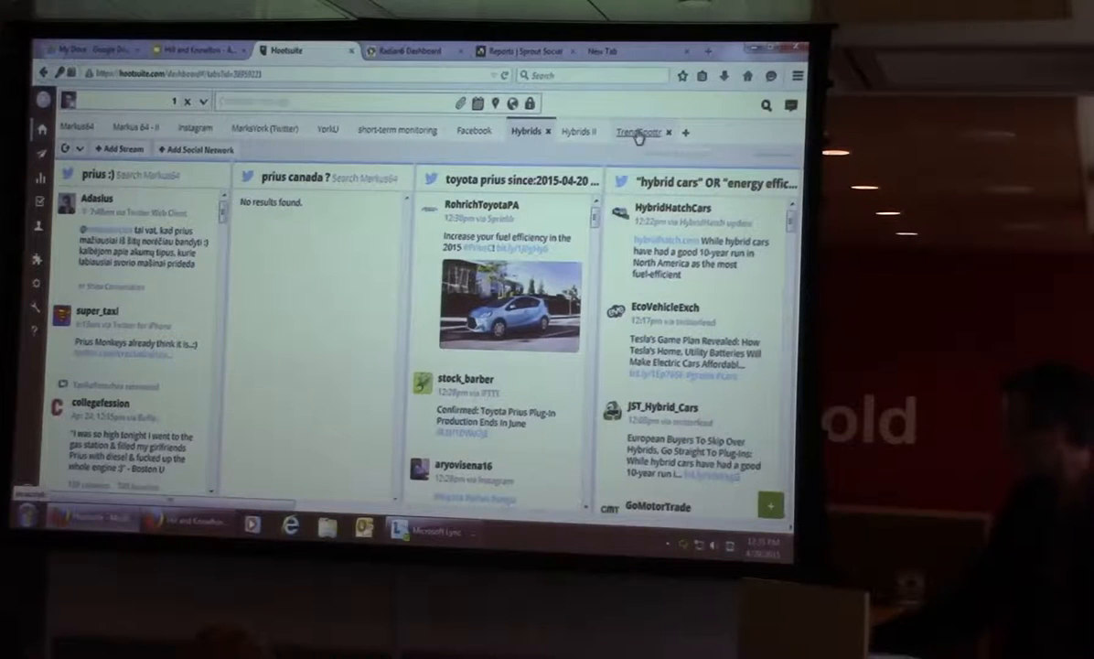
Step: Switch to the TrendSpottr streams showing the TrendSpottr Free Content Marketing panel
{"action": "left_click", "coordinate": [637, 132]}
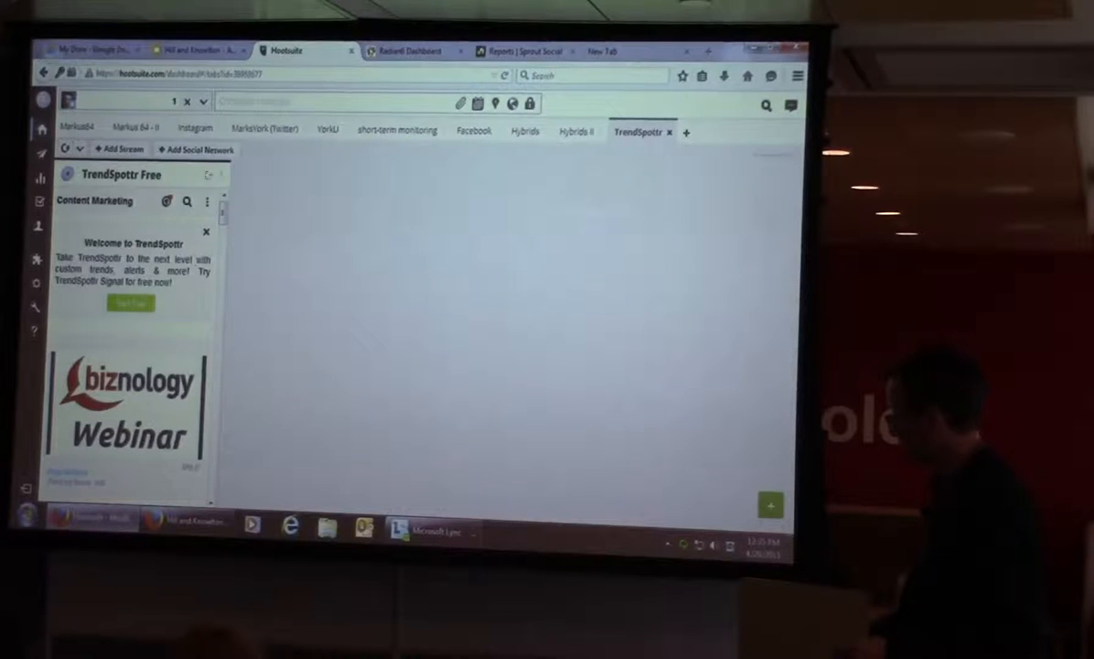
{"action": "left_click", "coordinate": [43, 98]}
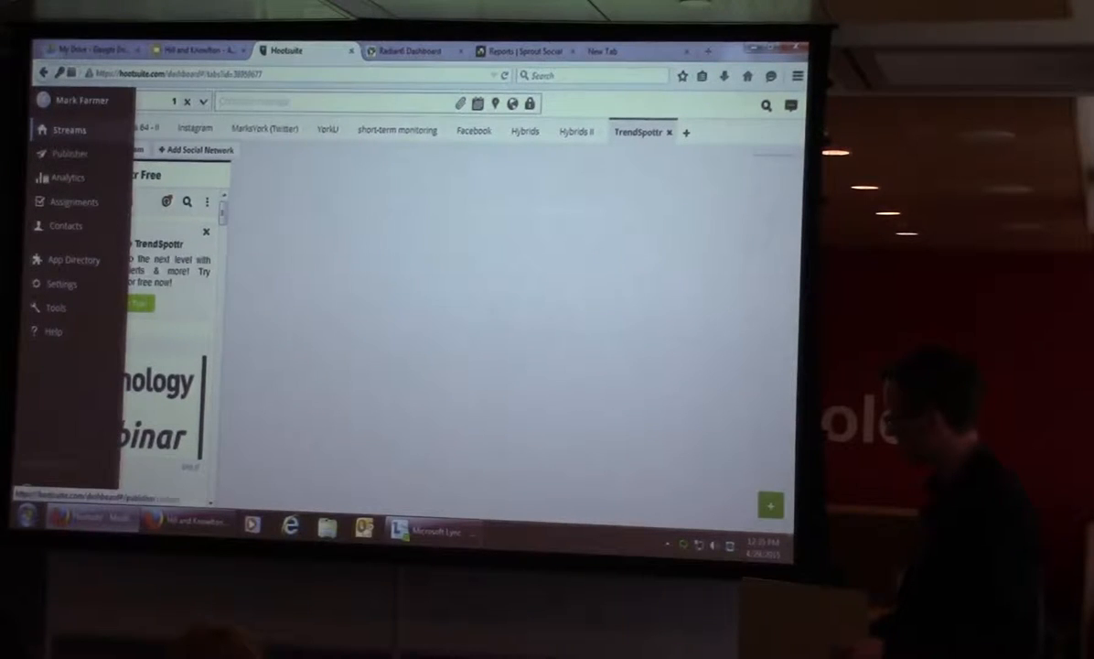
{"action": "left_click", "coordinate": [64, 201]}
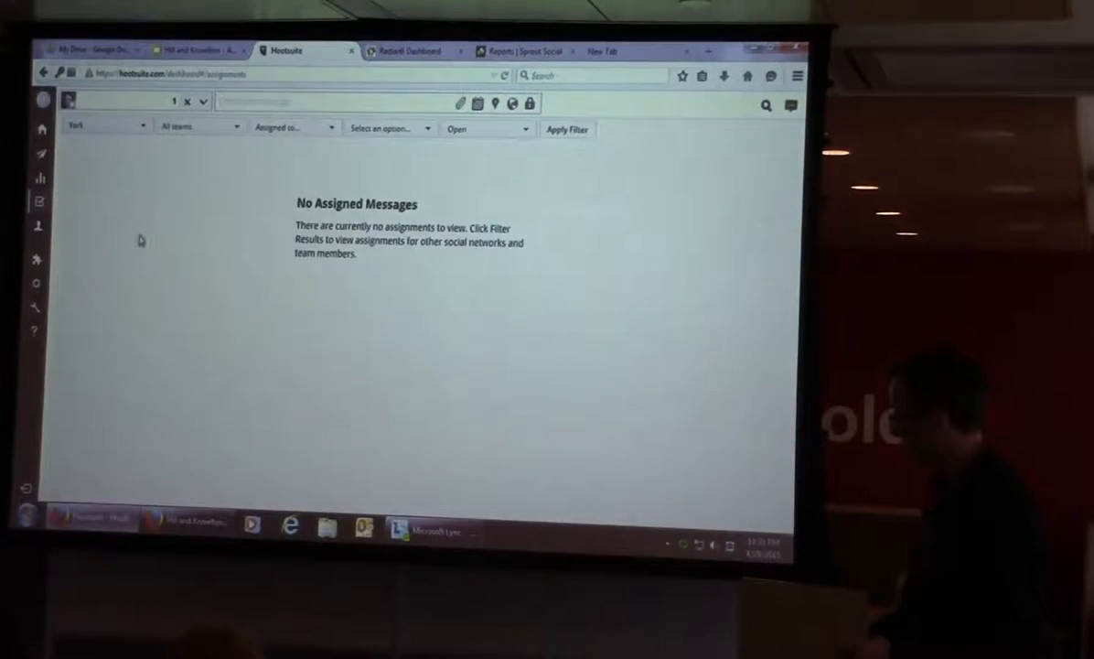
{"action": "left_click", "coordinate": [105, 126]}
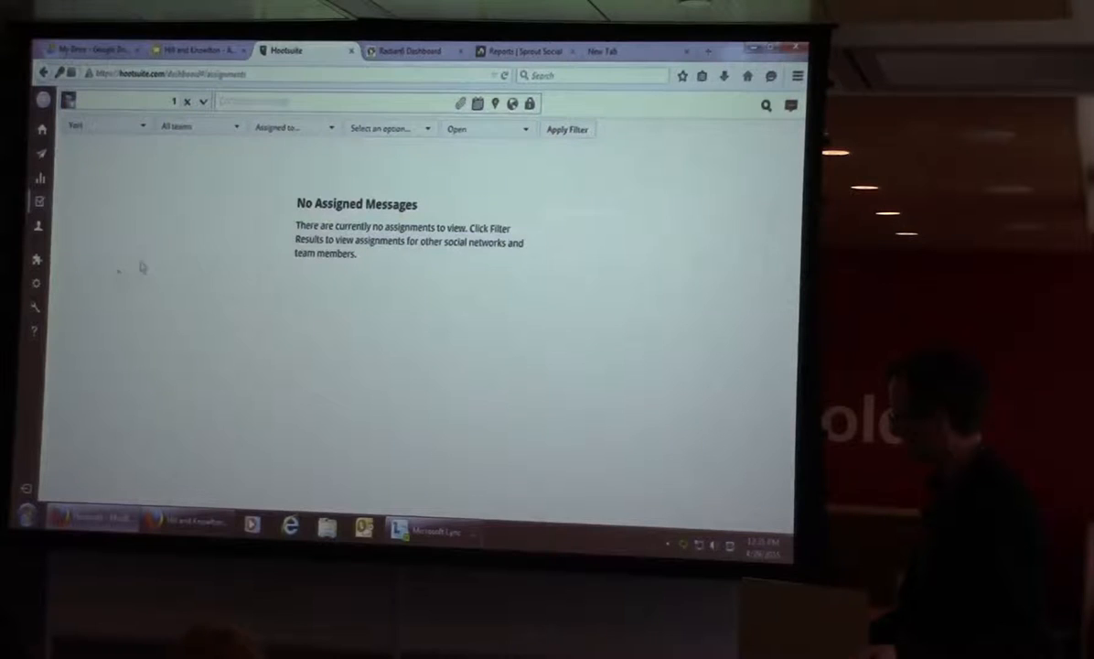
{"action": "left_click", "coordinate": [293, 129]}
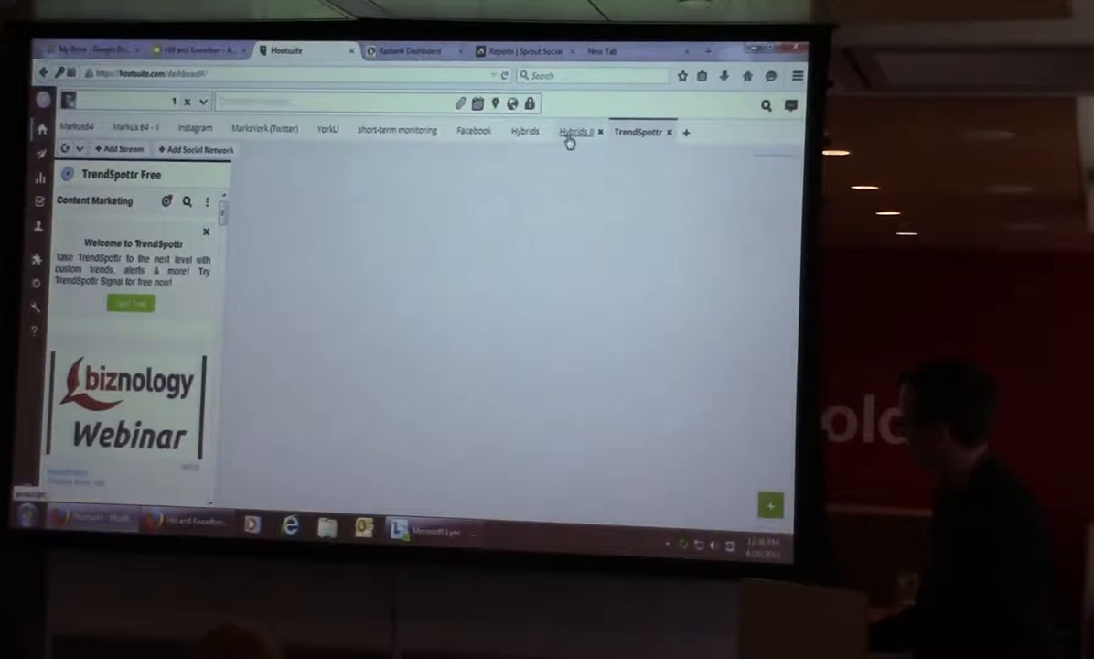
Step: Move from the Hybrids II tab past the Add a stream options to the Instagram streams tab
{"action": "left_click", "coordinate": [576, 132]}
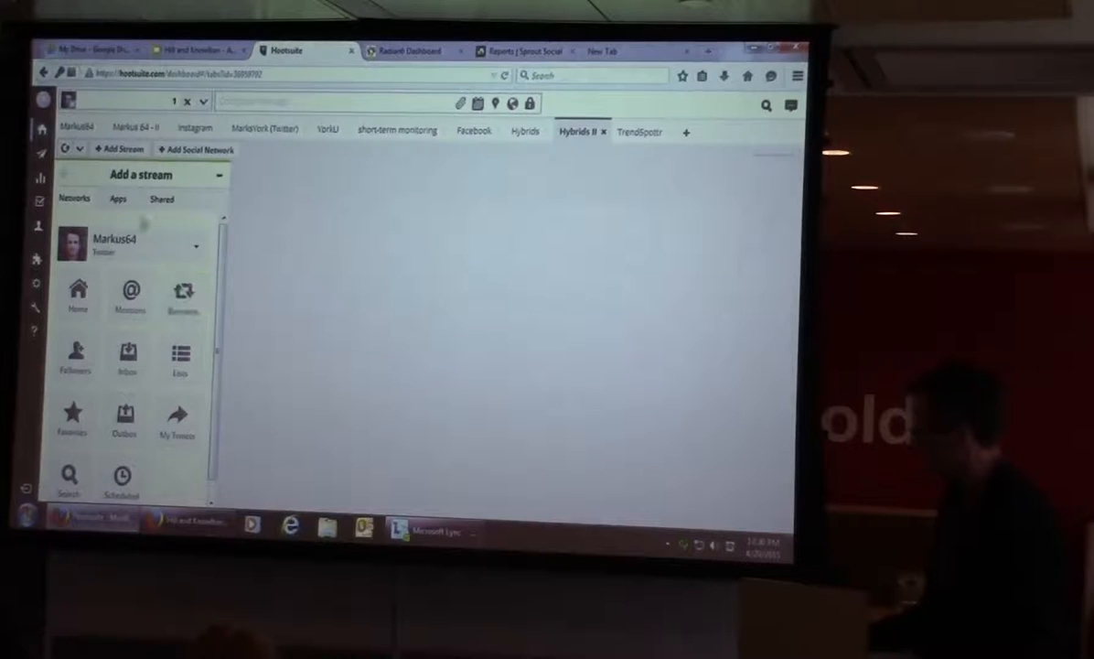
{"action": "left_click", "coordinate": [76, 293]}
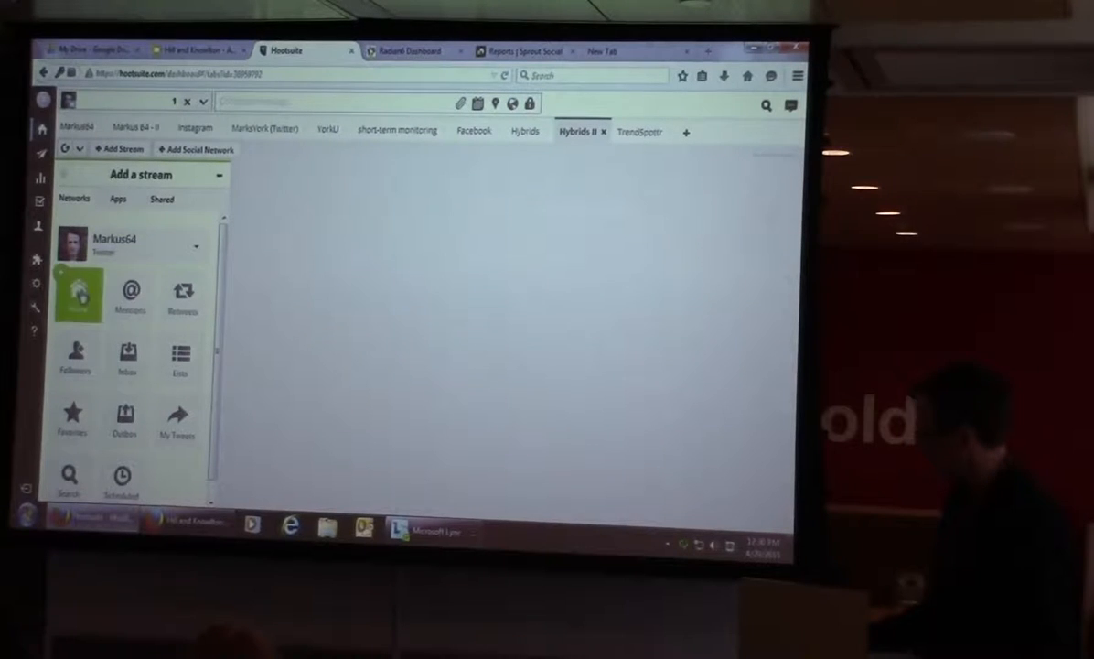
{"action": "left_click", "coordinate": [73, 354]}
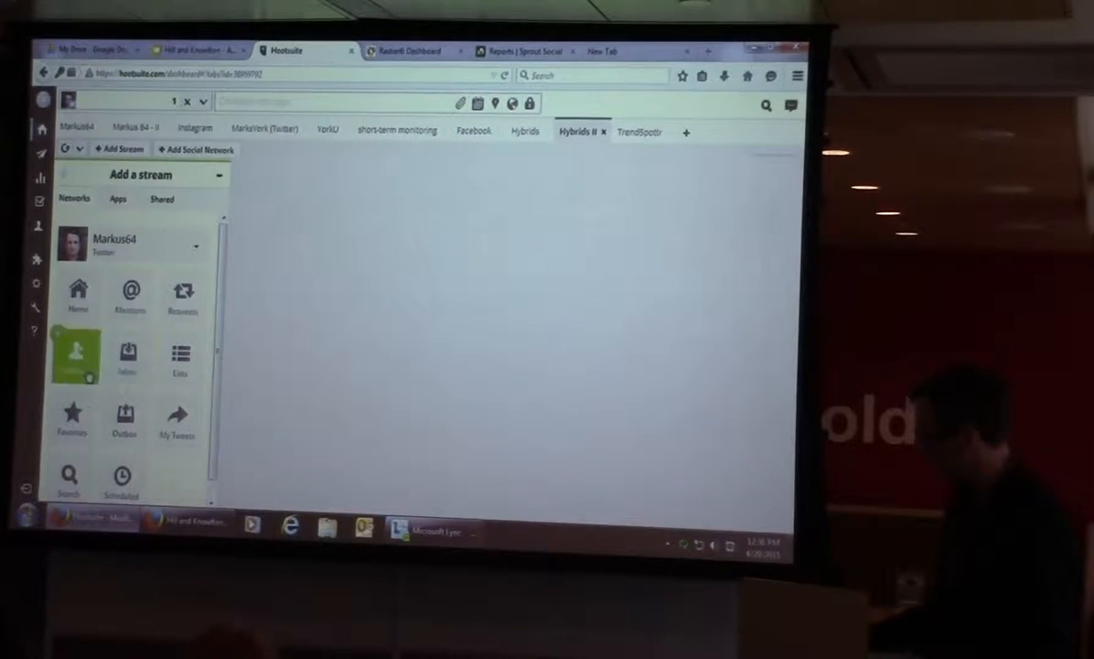
{"action": "left_click", "coordinate": [73, 417]}
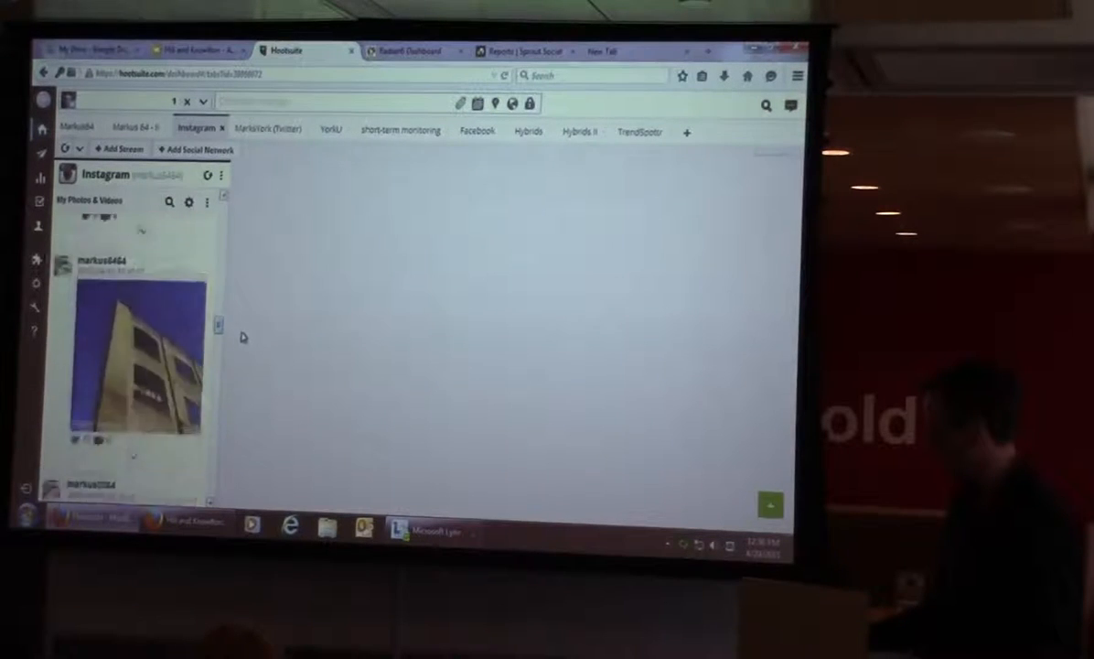
Step: Scroll further down Markus's Instagram photo stream to the 'Special Hot Dog $2.99' sign
{"action": "scroll", "scroll_direction": "down", "scroll_amount": 3}
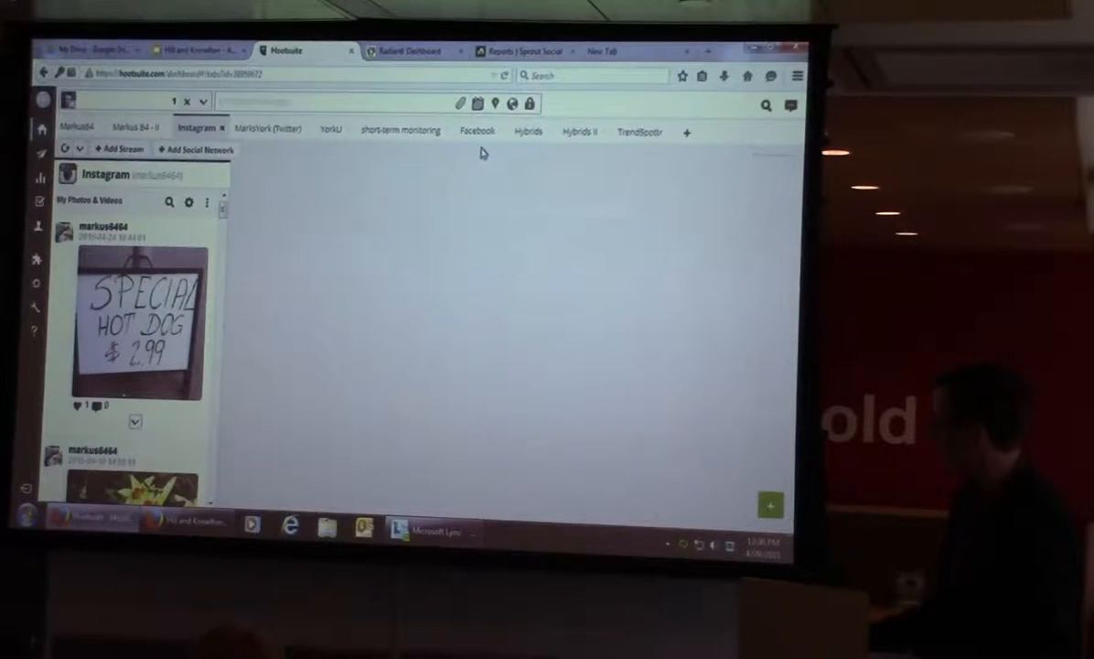
{"action": "mouse_move", "coordinate": [414, 241]}
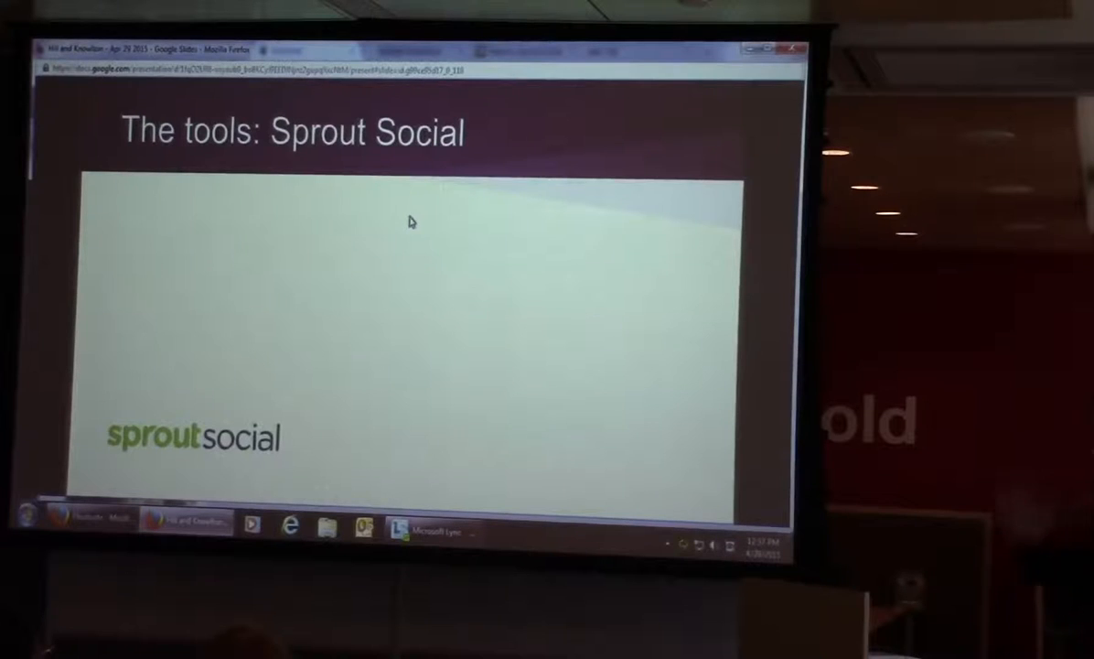
Step: Advance the deck to the 'Sprout: stories created / how many users' bar-chart slide
{"action": "key", "text": "Right"}
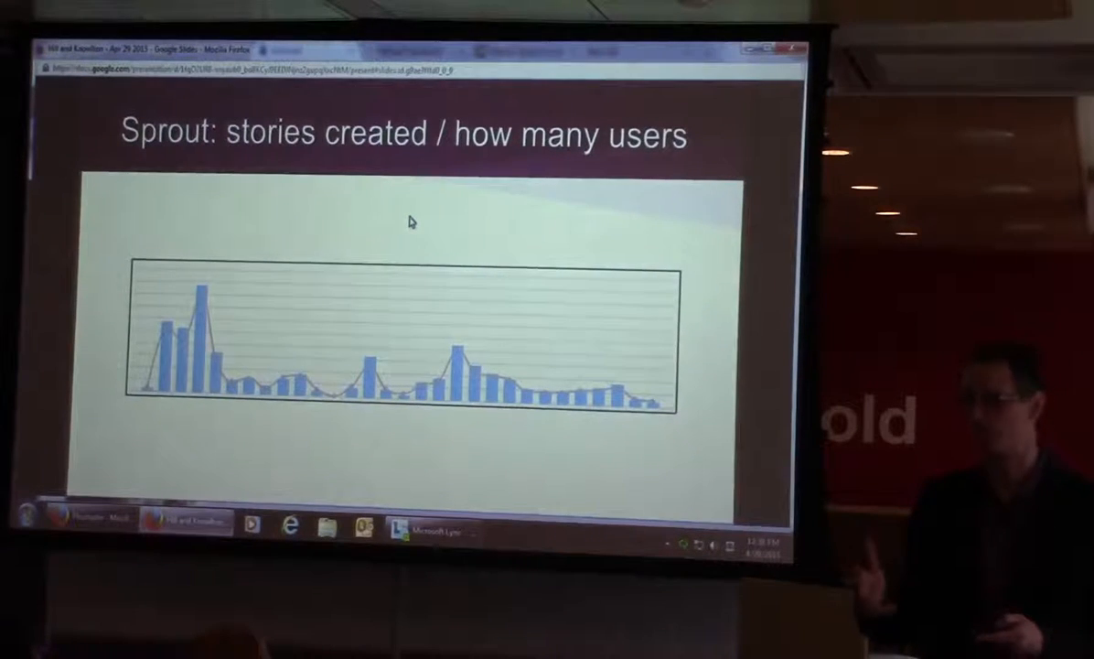
{"action": "key", "text": "Right"}
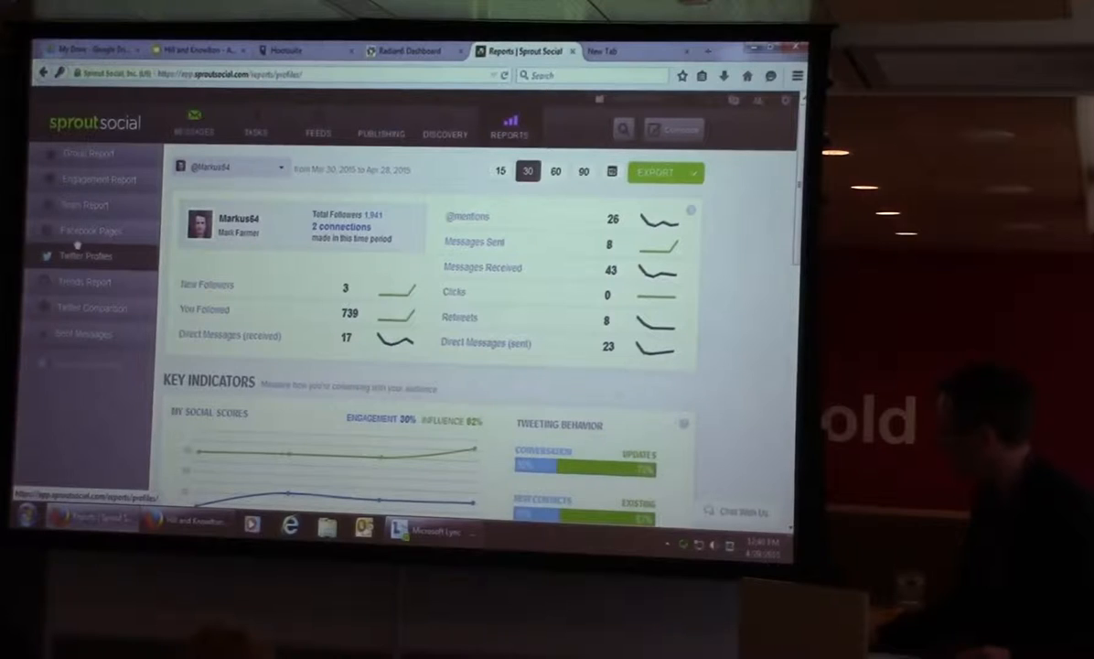
Step: Review the Web Heresies Facebook Pages report down through fans, impressions, sharing and content breakdown
{"action": "left_click", "coordinate": [91, 230]}
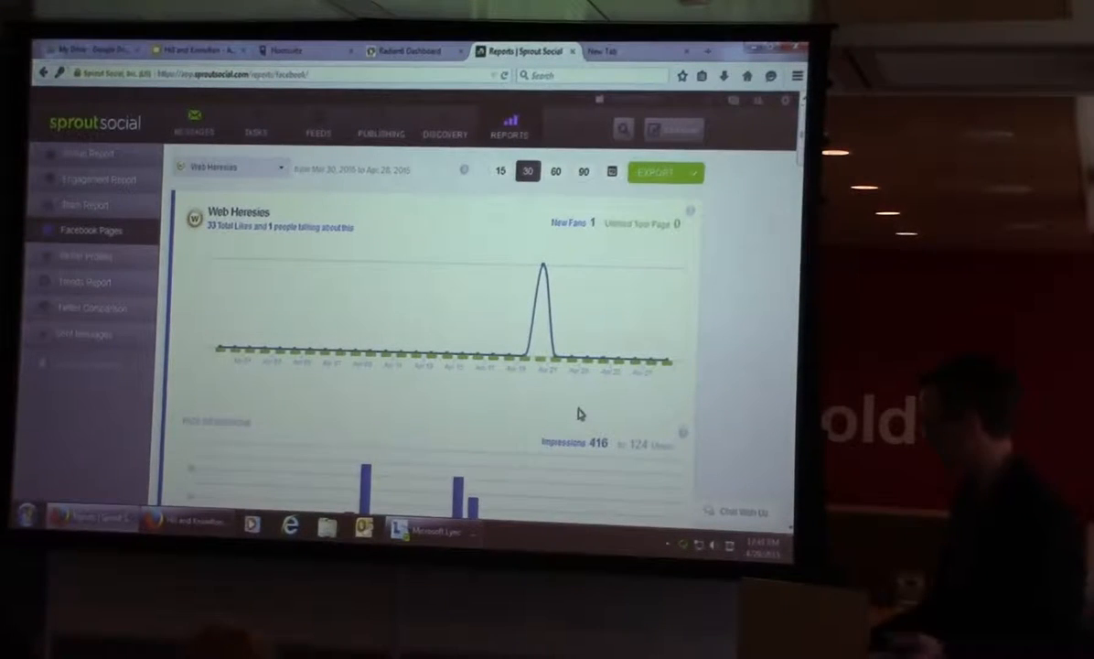
{"action": "scroll", "scroll_direction": "down", "scroll_amount": 3}
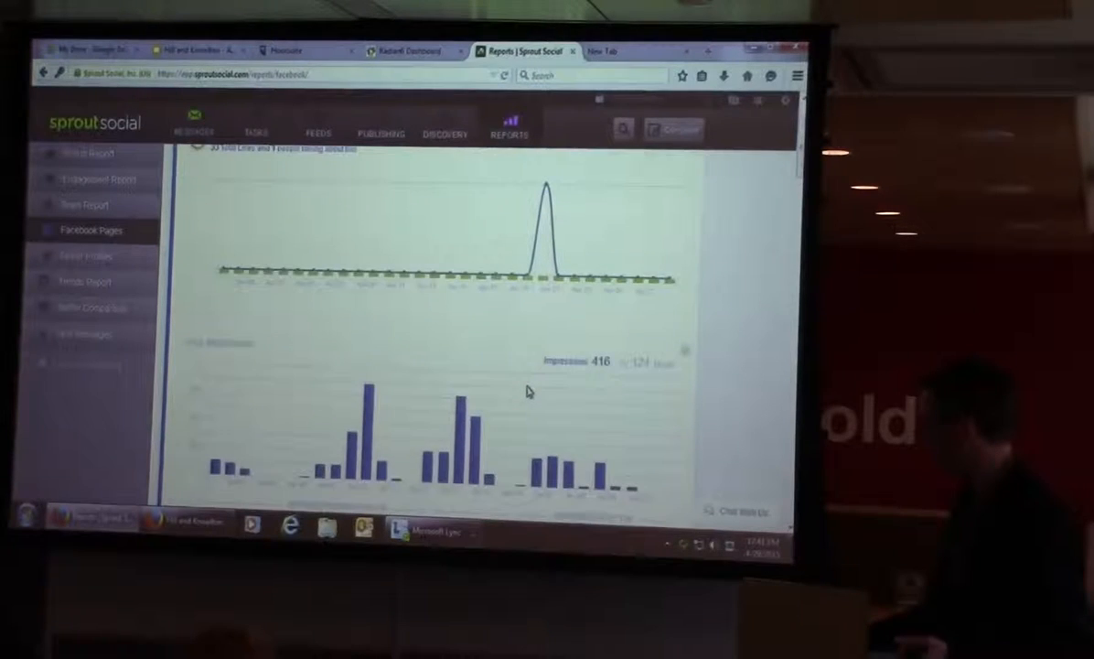
{"action": "scroll", "scroll_direction": "down", "scroll_amount": 3}
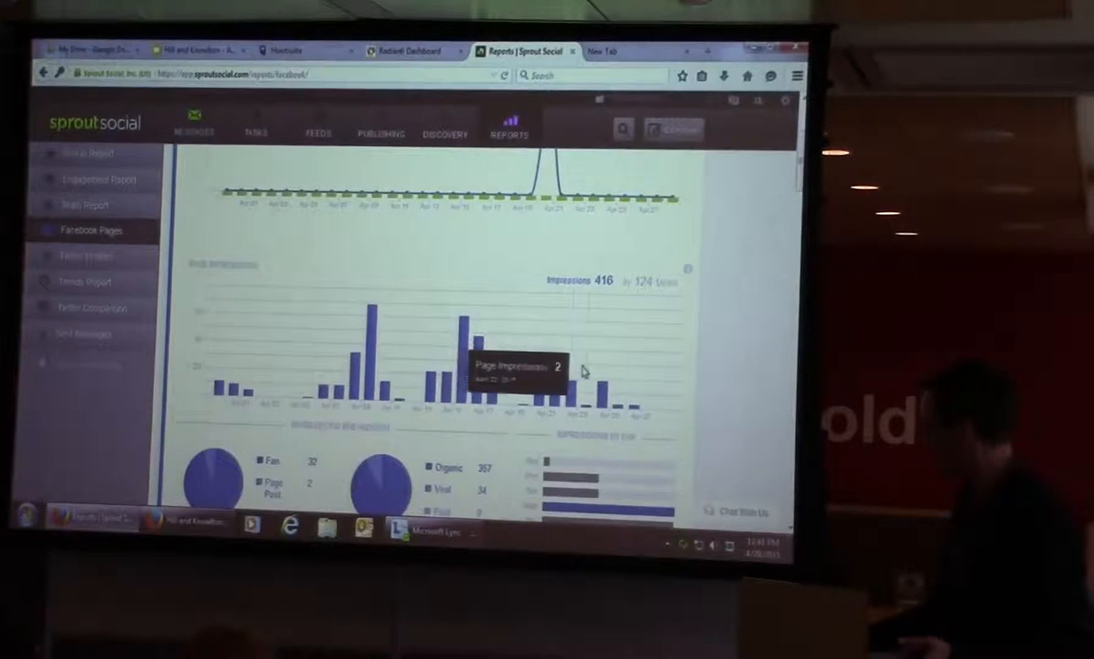
{"action": "scroll", "scroll_direction": "down", "scroll_amount": 3}
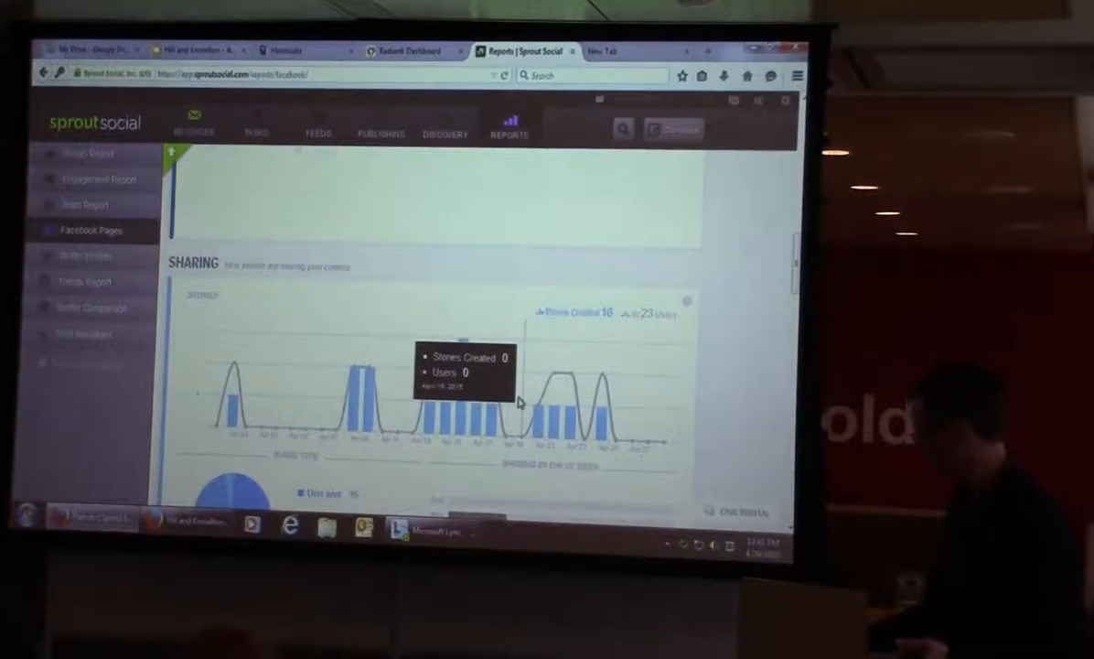
{"action": "scroll", "scroll_direction": "down", "scroll_amount": 3}
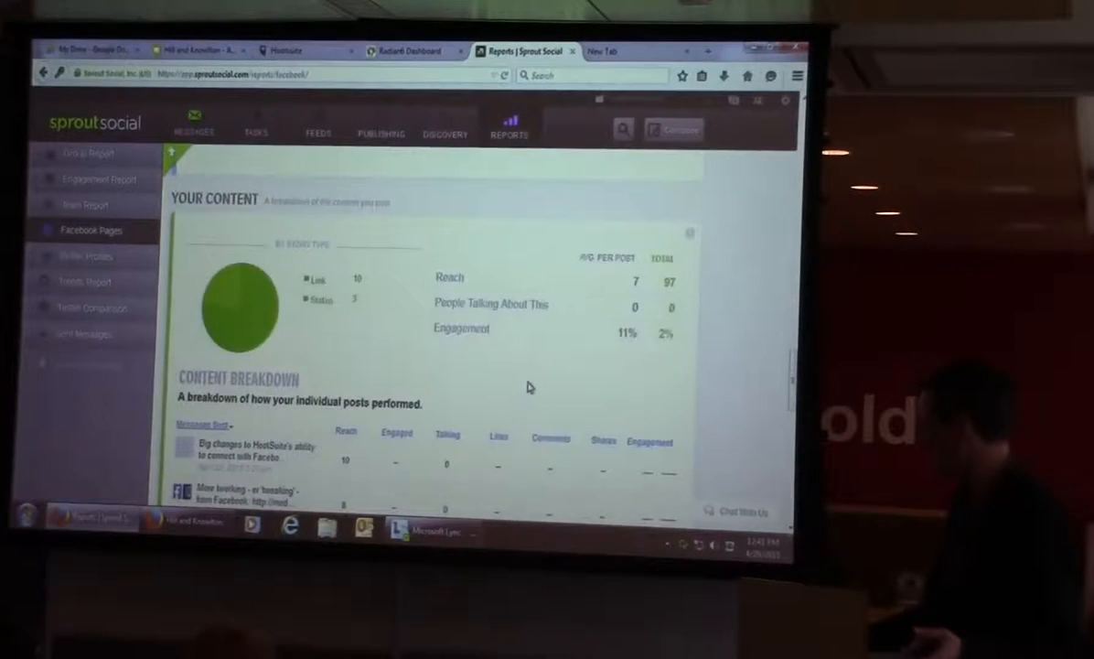
{"action": "scroll", "scroll_direction": "down", "scroll_amount": 3}
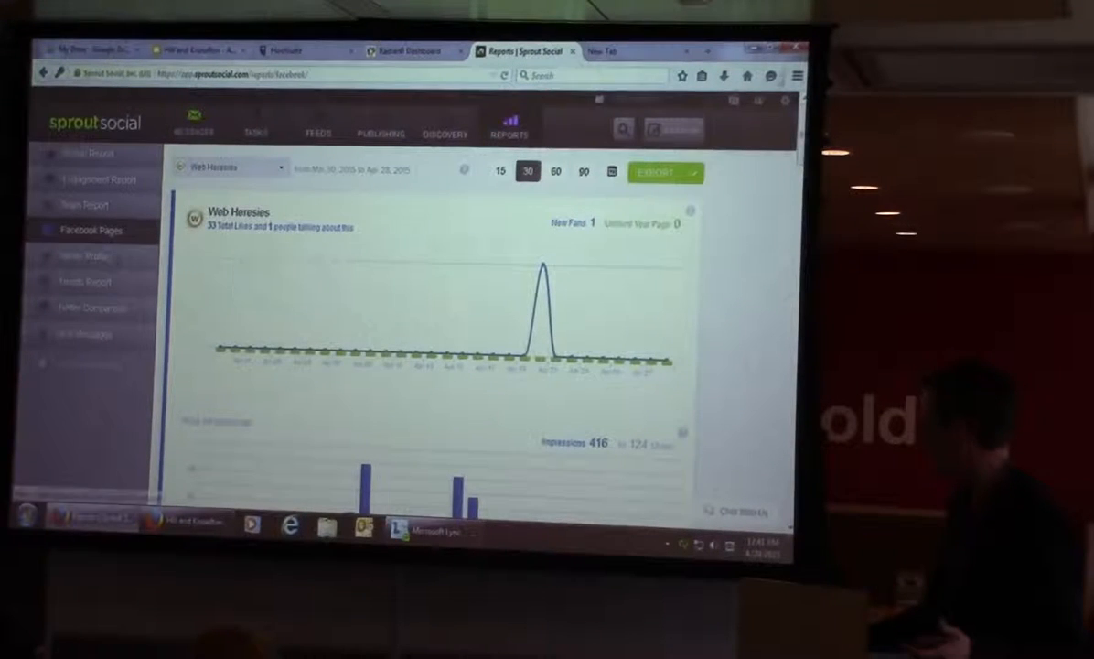
Step: Check the report's date range calendar and dismiss it, keeping the 30-day overview
{"action": "left_click", "coordinate": [609, 172]}
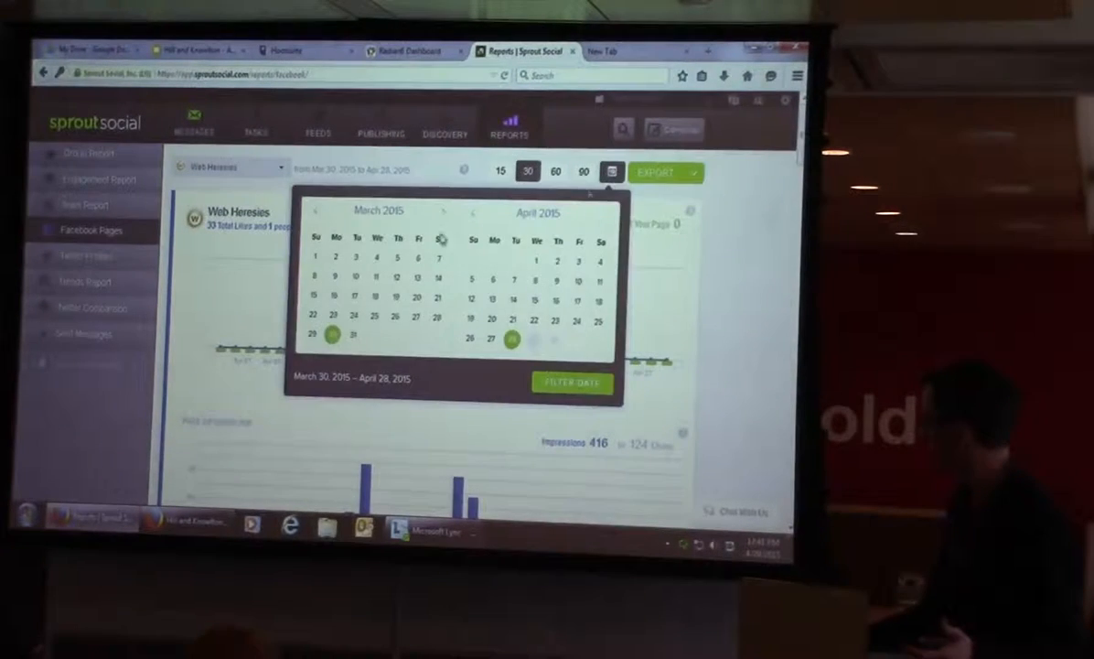
{"action": "left_click", "coordinate": [571, 382]}
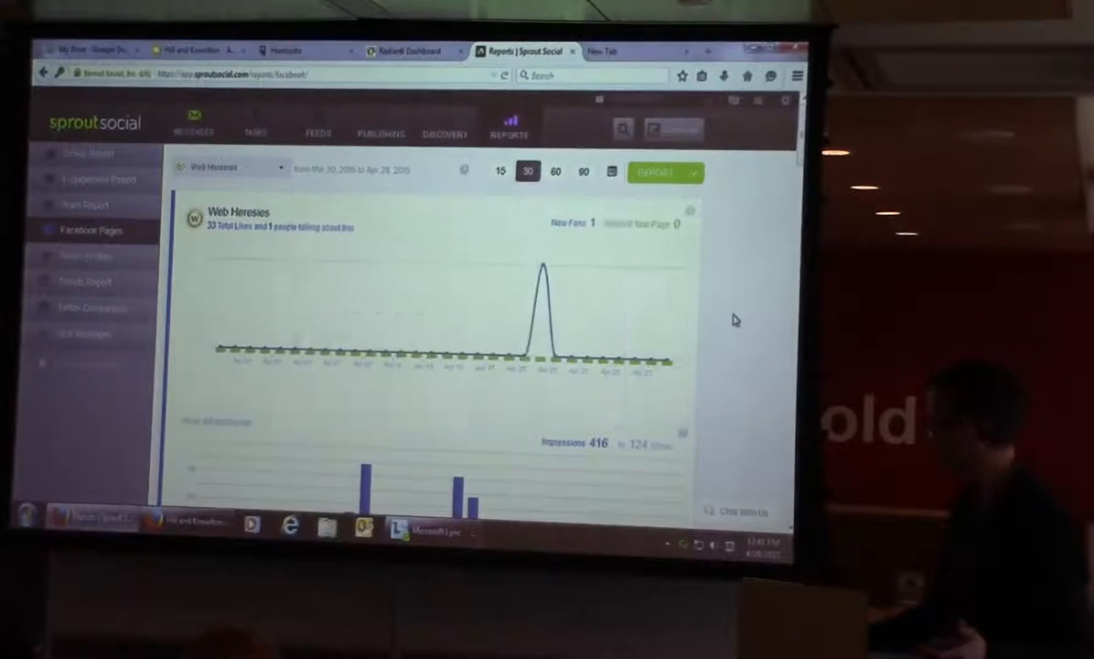
{"action": "mouse_move", "coordinate": [407, 357]}
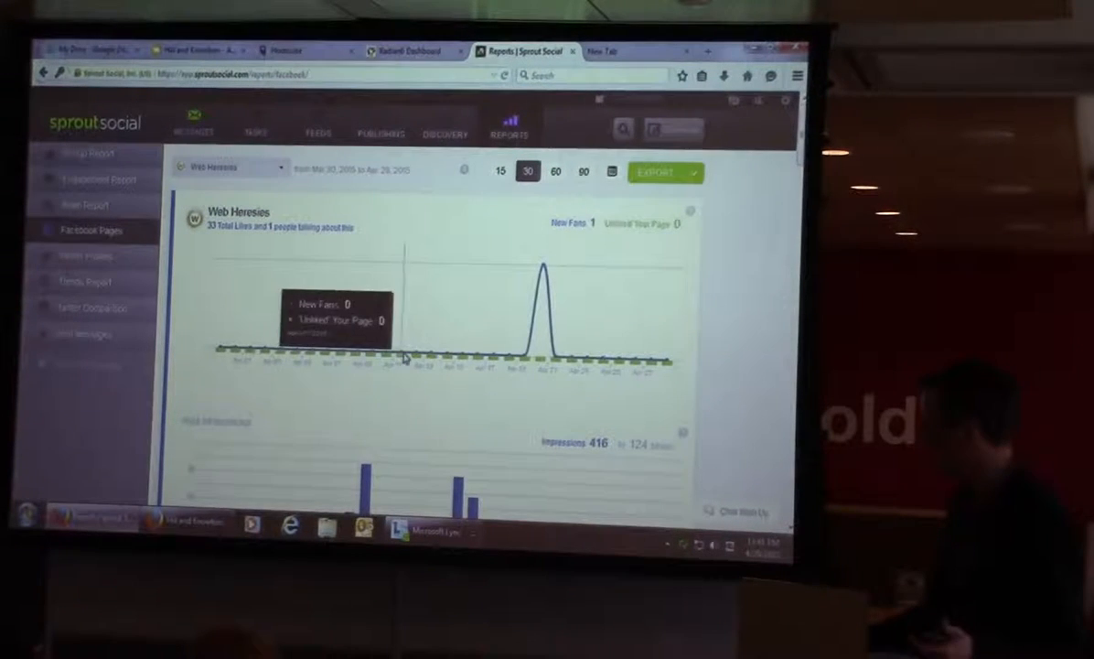